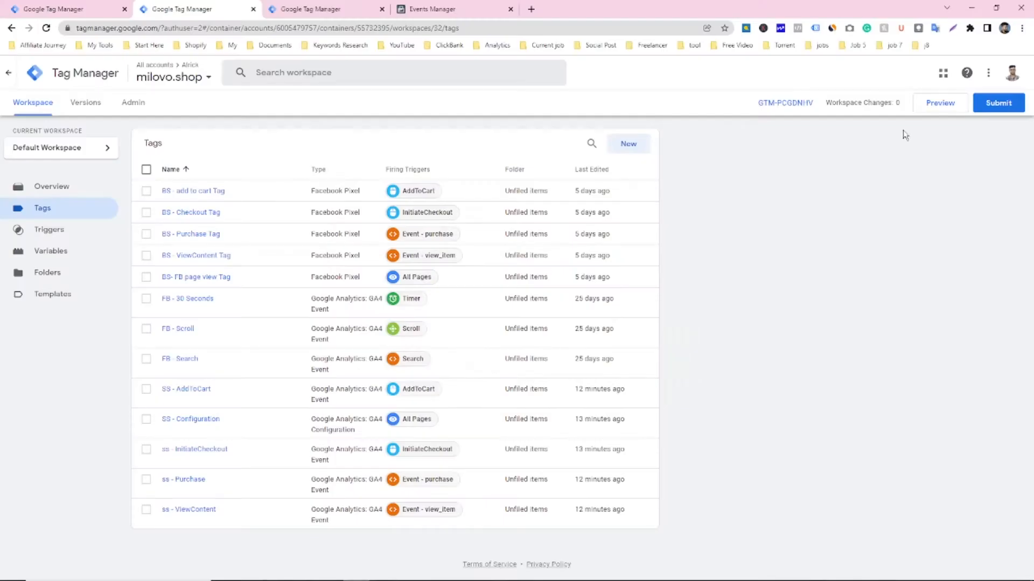
{"action": "mouse_move", "coordinate": [452, 115]}
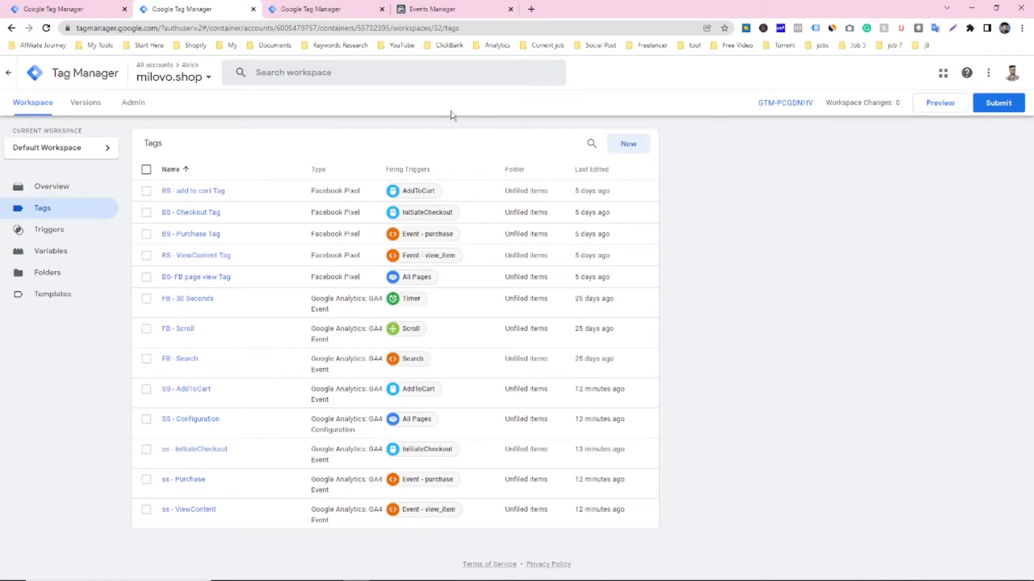
{"action": "mouse_move", "coordinate": [592, 115]}
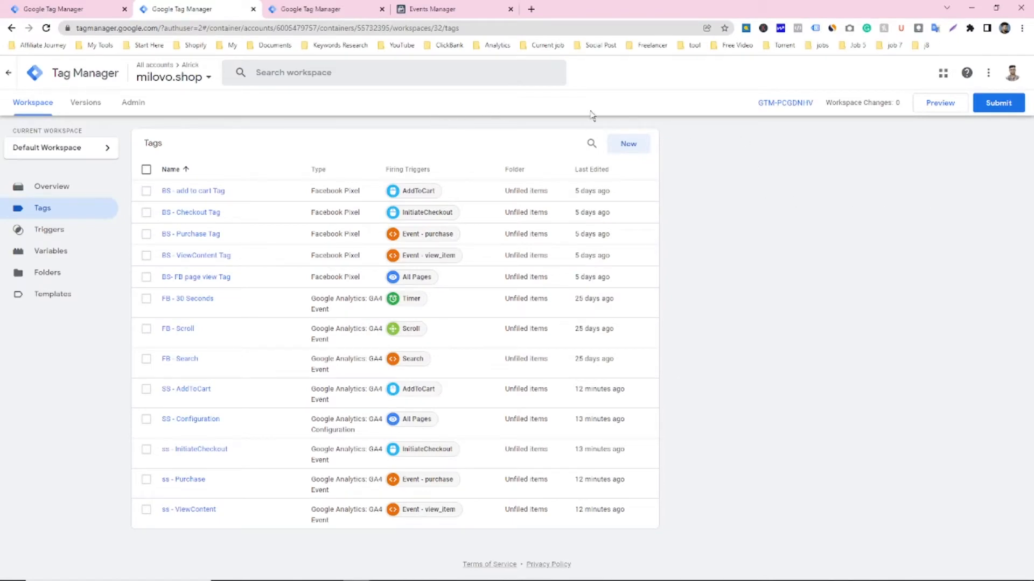
{"action": "mouse_move", "coordinate": [310, 154]}
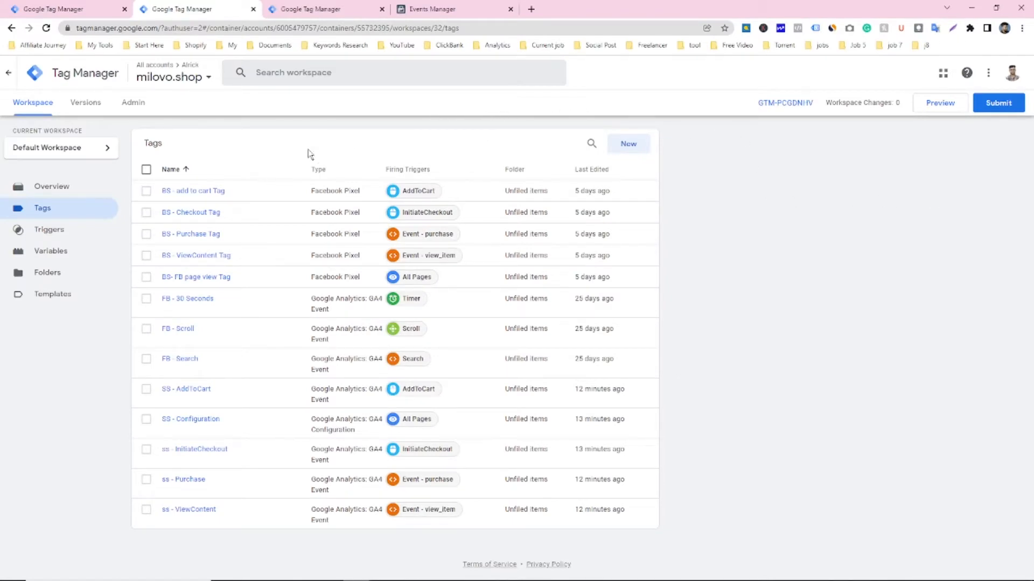
{"action": "mouse_move", "coordinate": [268, 470]}
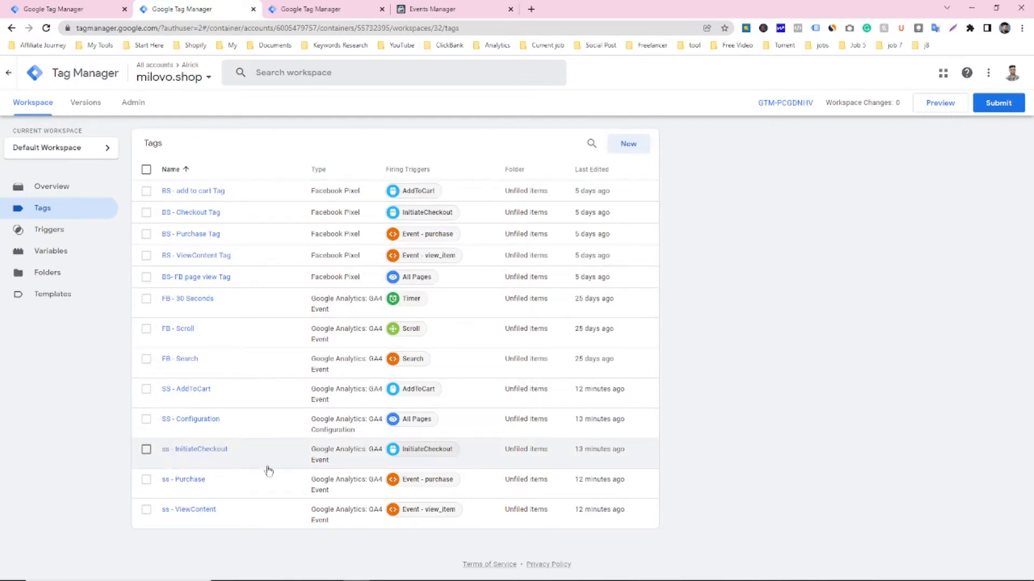
{"action": "mouse_move", "coordinate": [148, 298]}
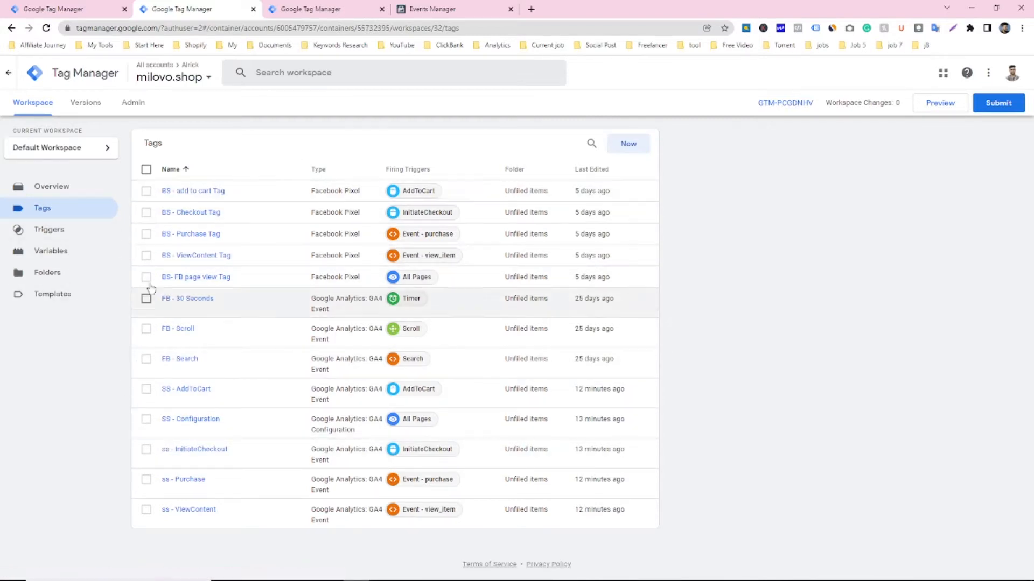
{"action": "mouse_move", "coordinate": [280, 137]}
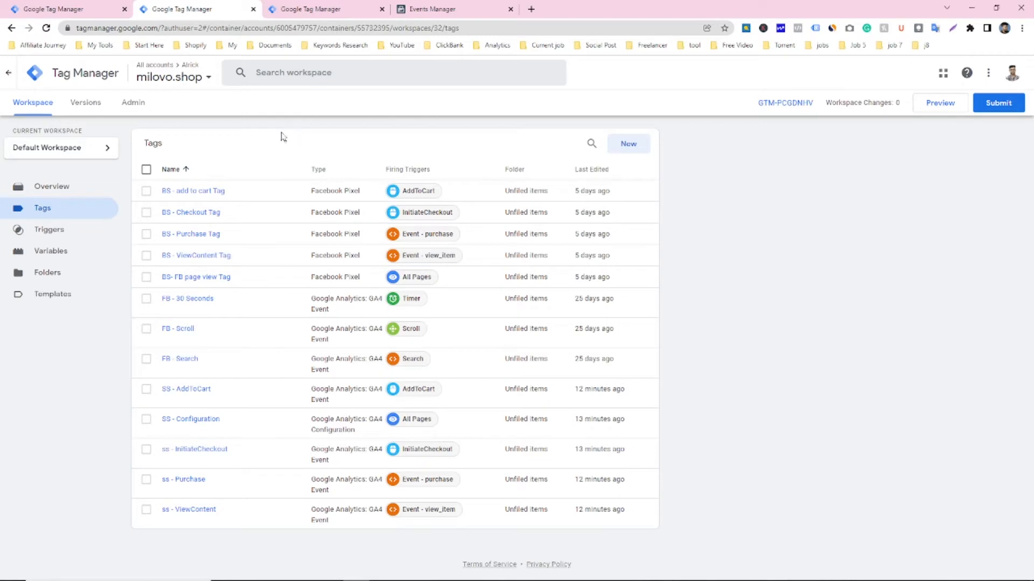
{"action": "mouse_move", "coordinate": [130, 278]}
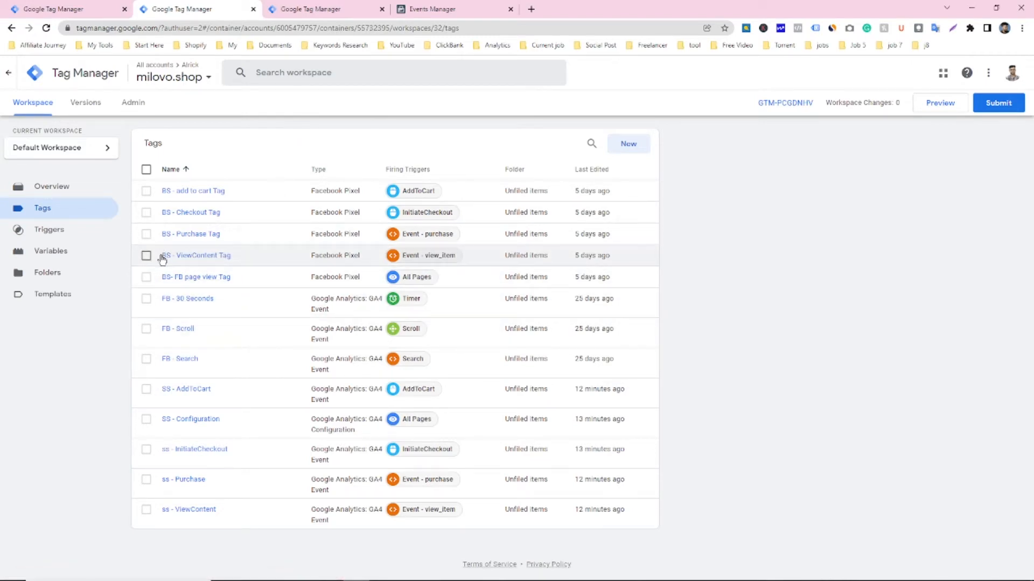
Select both BS - ViewContent Tag and ss - ViewContent in the Tags list
{"action": "left_click", "coordinate": [145, 255]}
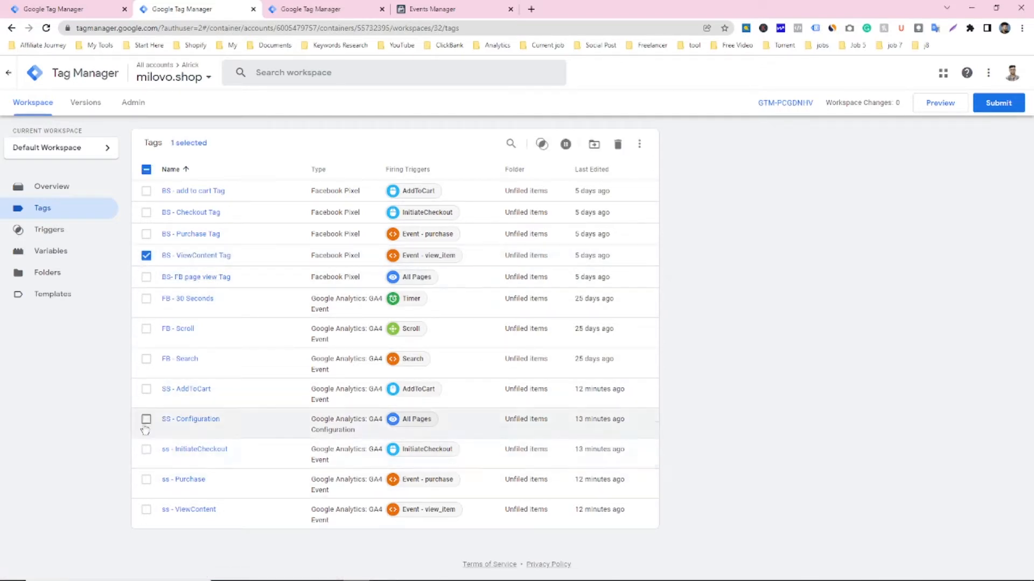
{"action": "mouse_move", "coordinate": [143, 445]}
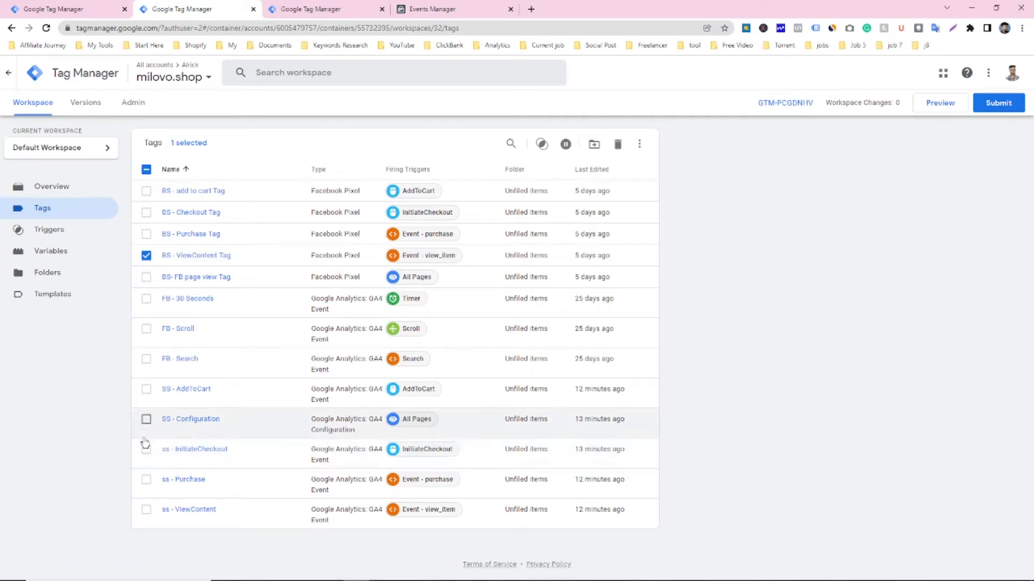
{"action": "left_click", "coordinate": [145, 510]}
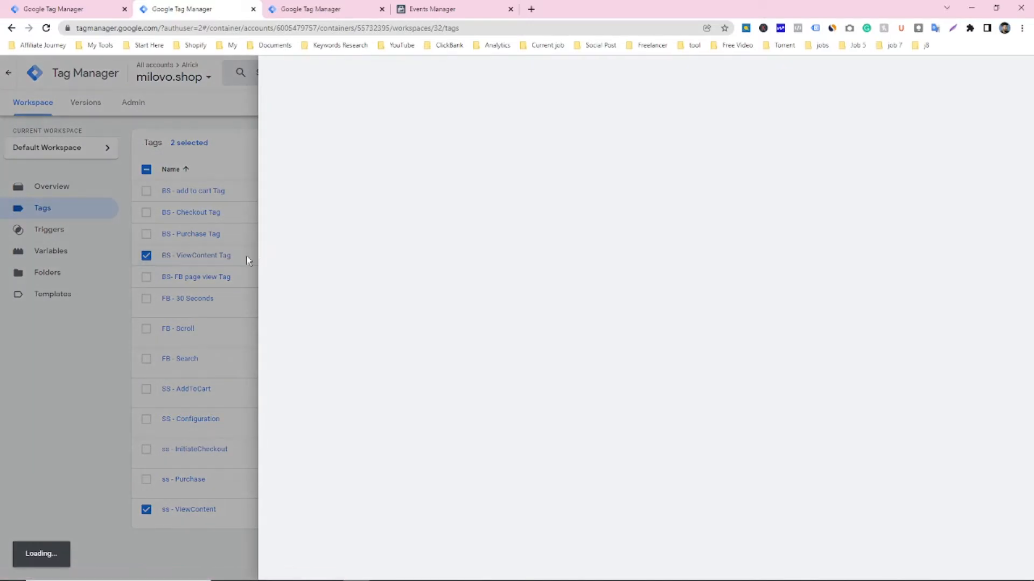
{"action": "mouse_move", "coordinate": [483, 206]}
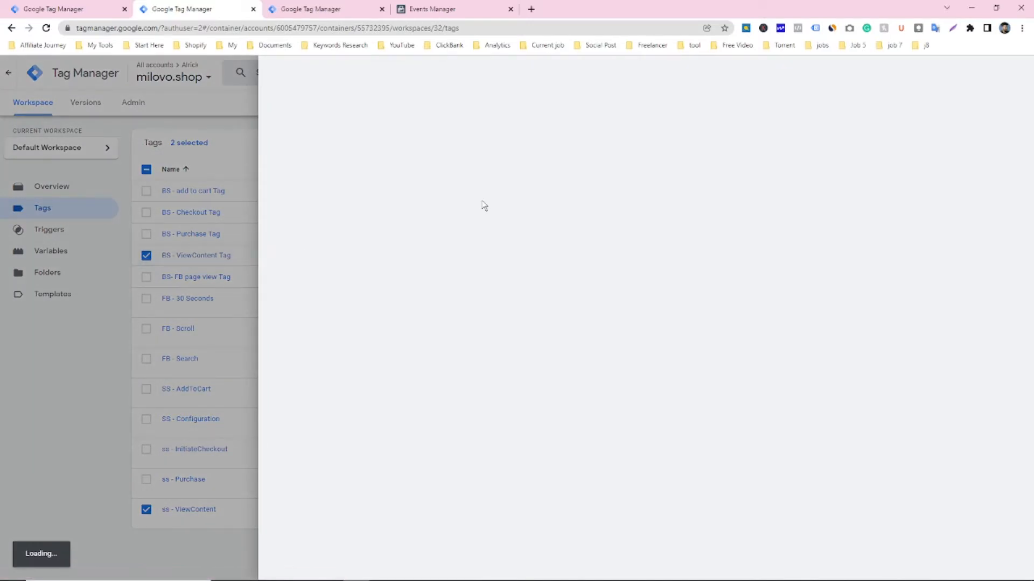
Review BS - ViewContent Tag's More Settings where Event ID is {{Event ID - Variable}}
{"action": "left_click", "coordinate": [194, 255]}
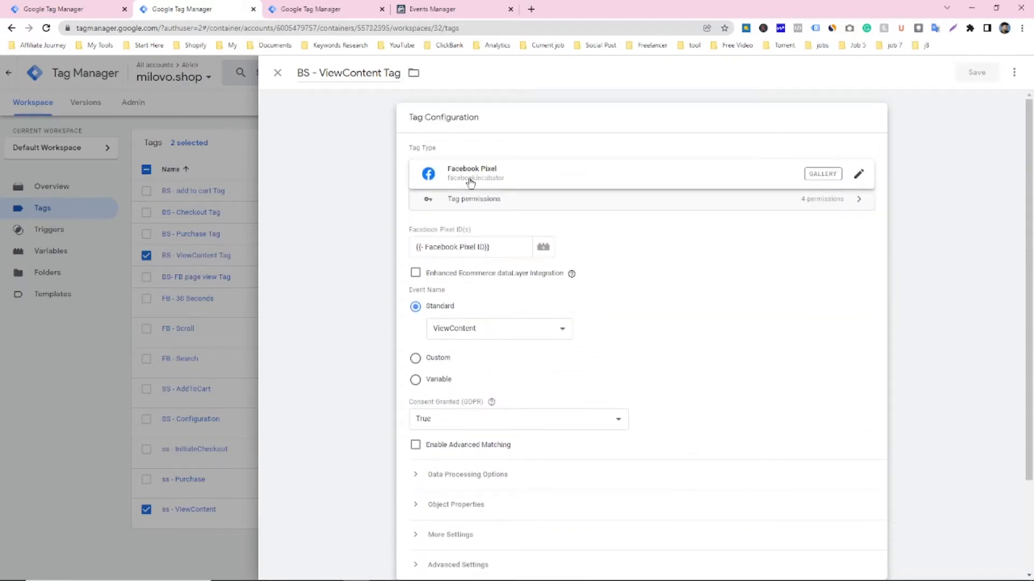
{"action": "mouse_move", "coordinate": [475, 191]}
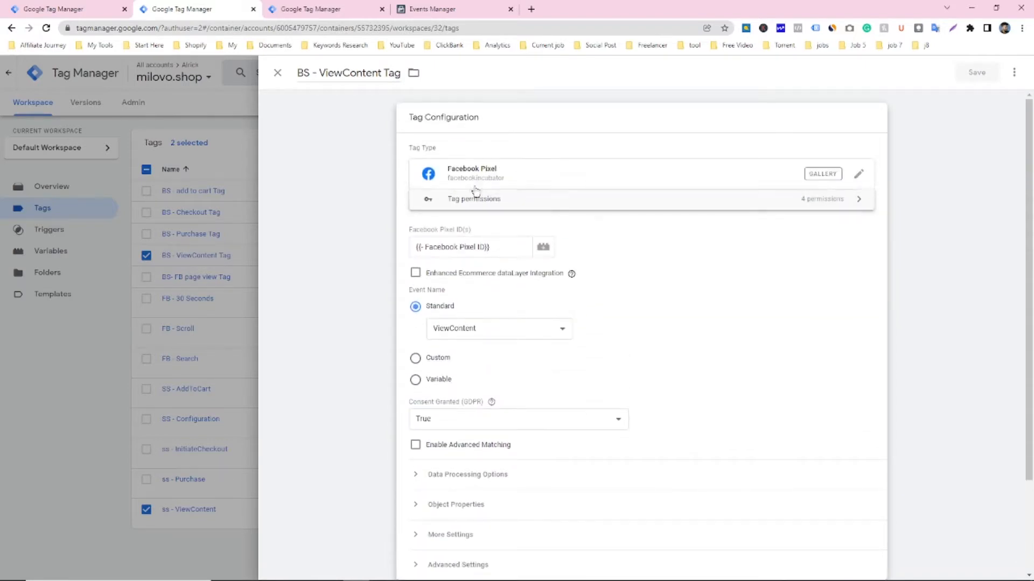
{"action": "mouse_move", "coordinate": [704, 228]}
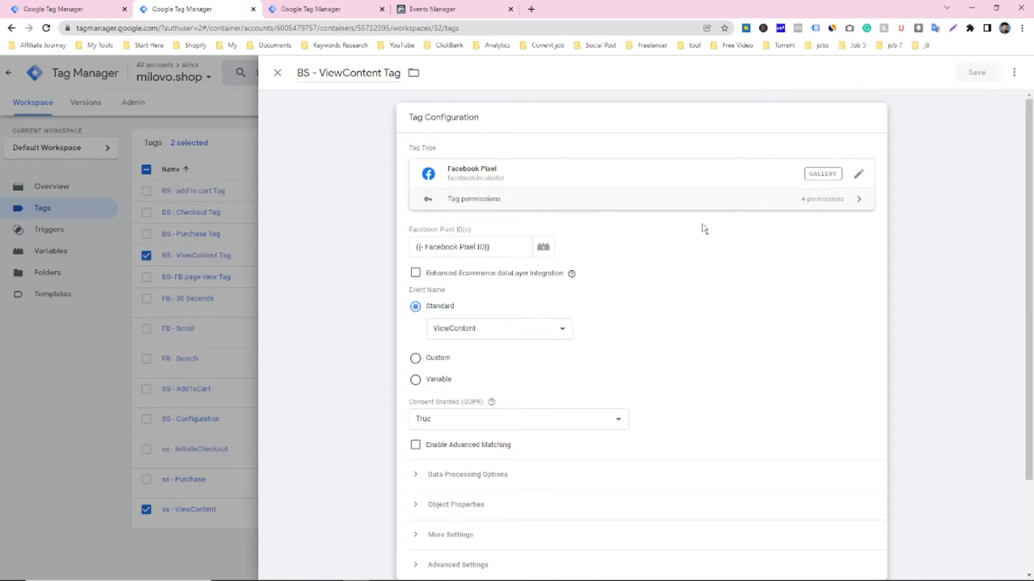
{"action": "scroll", "scroll_direction": "down", "scroll_amount": 3}
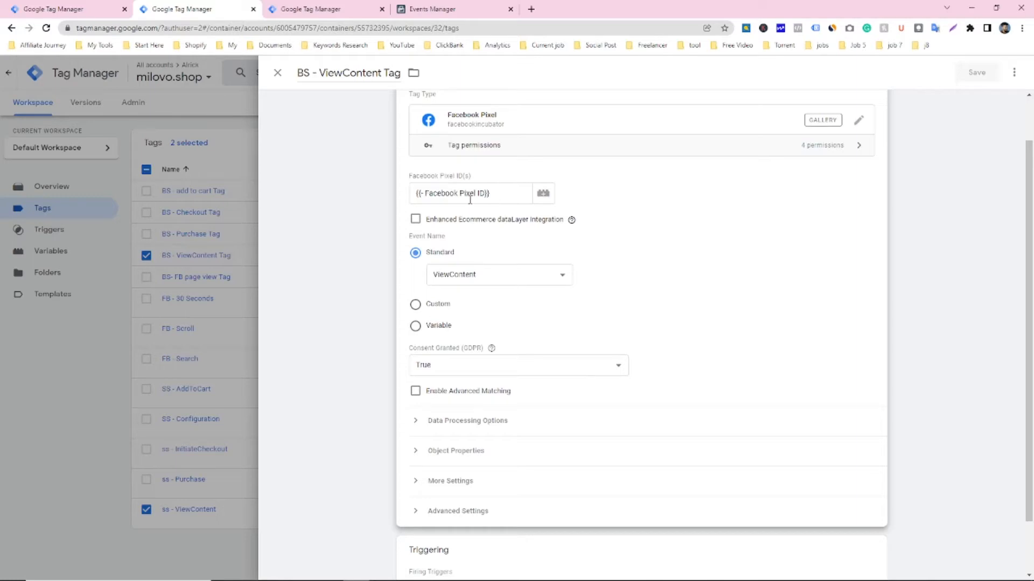
{"action": "scroll", "scroll_direction": "down", "scroll_amount": 3}
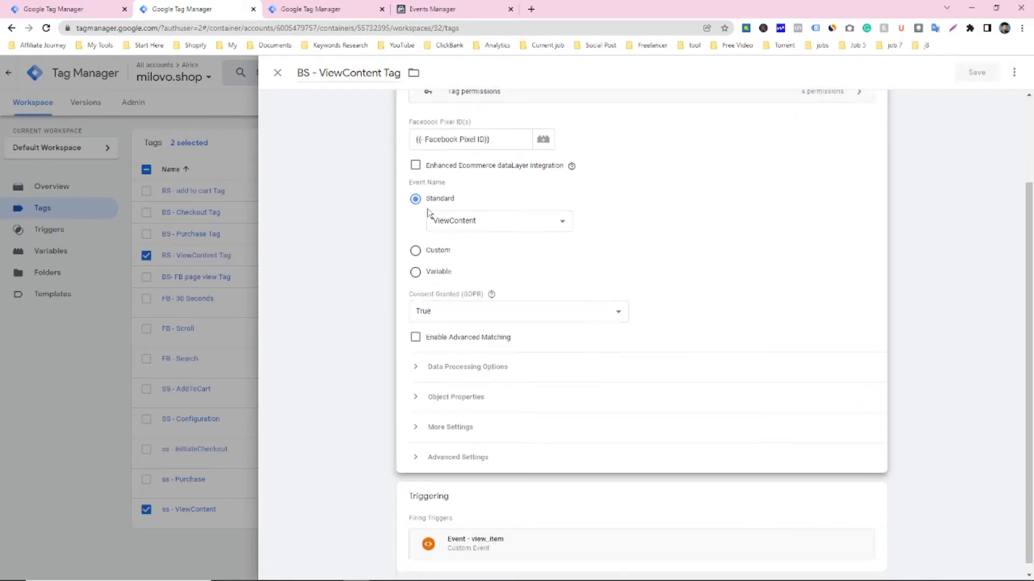
{"action": "mouse_move", "coordinate": [441, 229]}
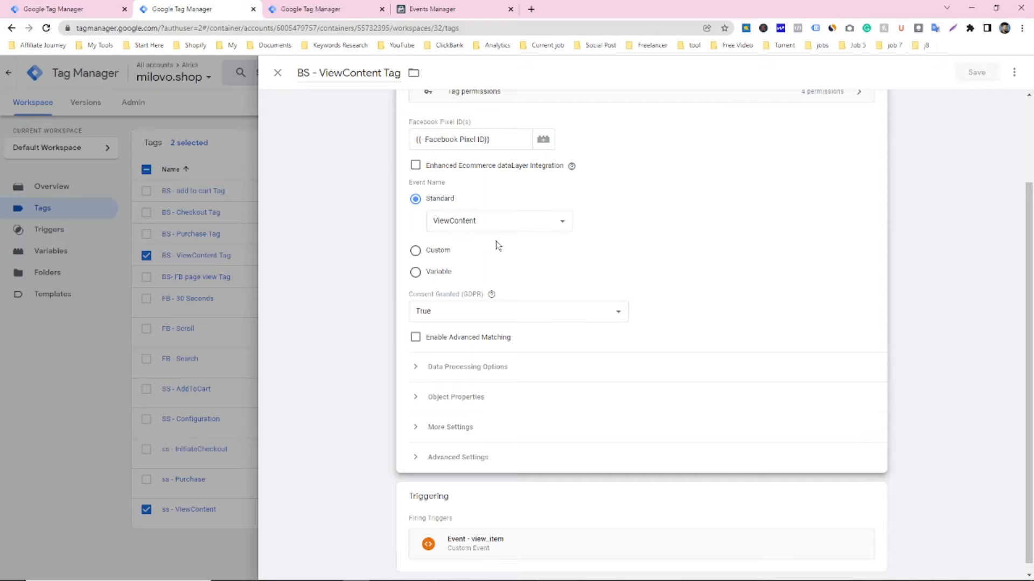
{"action": "scroll", "scroll_direction": "up", "scroll_amount": 3}
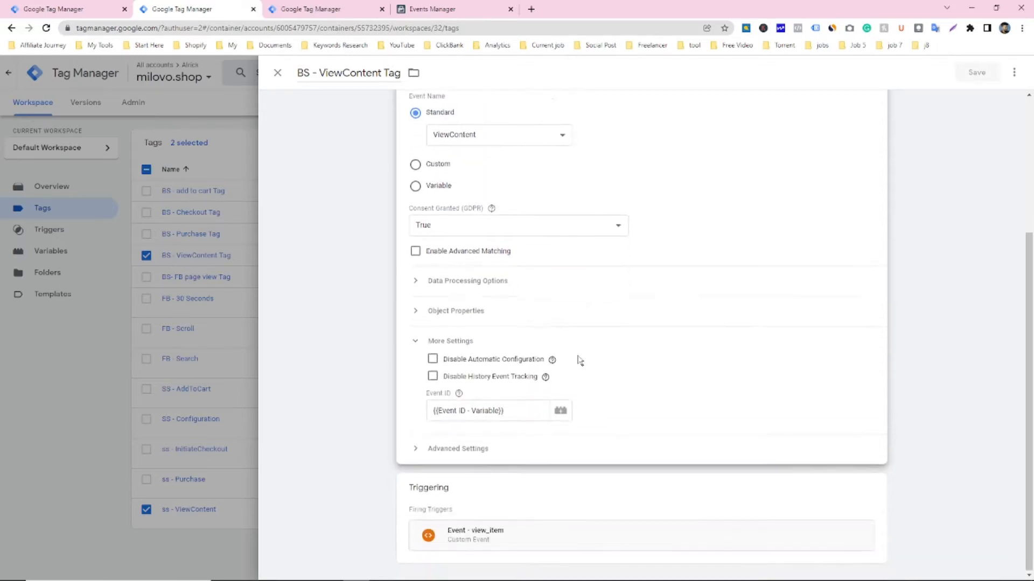
{"action": "mouse_move", "coordinate": [552, 358]}
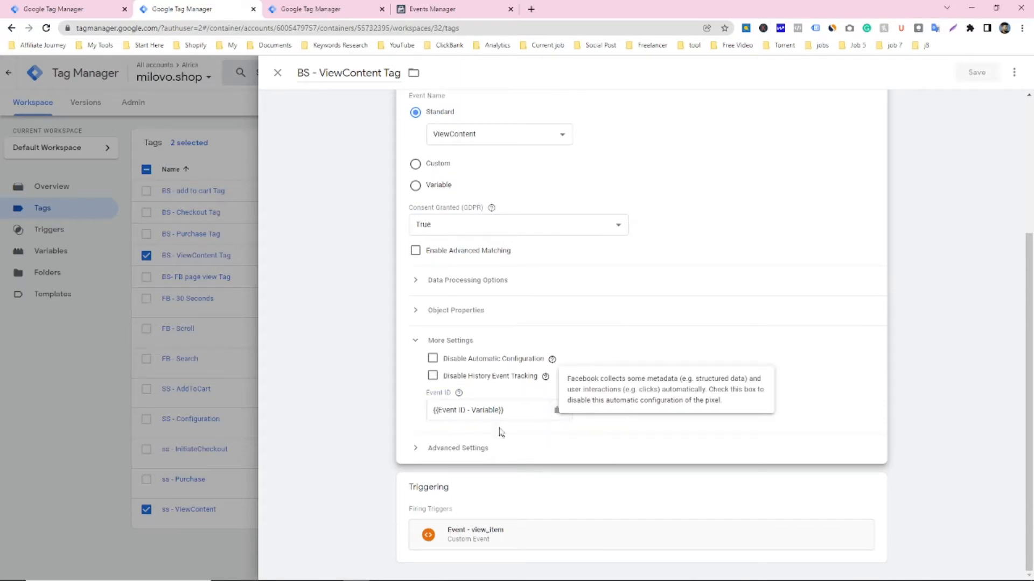
{"action": "mouse_move", "coordinate": [599, 440]}
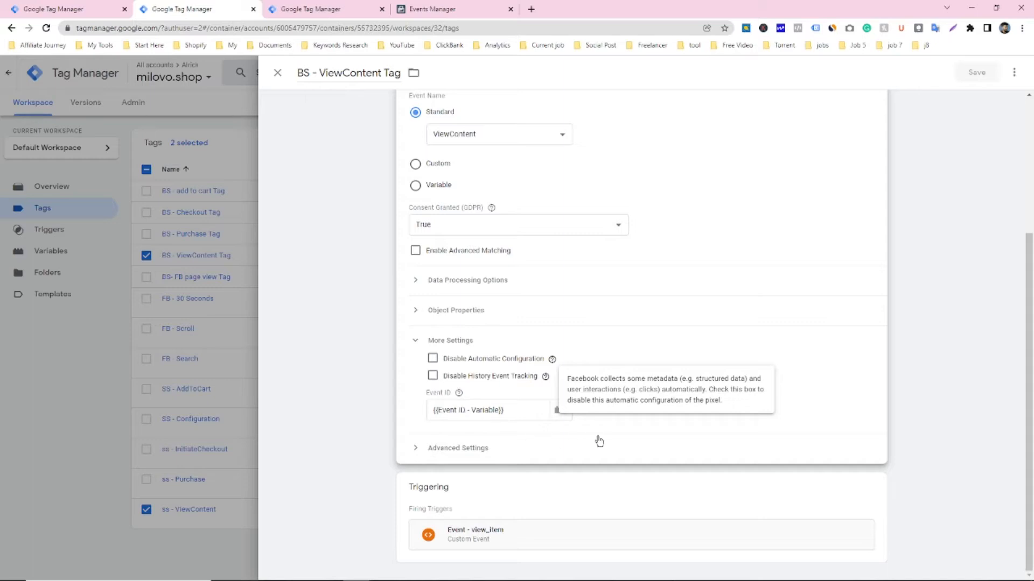
{"action": "mouse_move", "coordinate": [452, 428]}
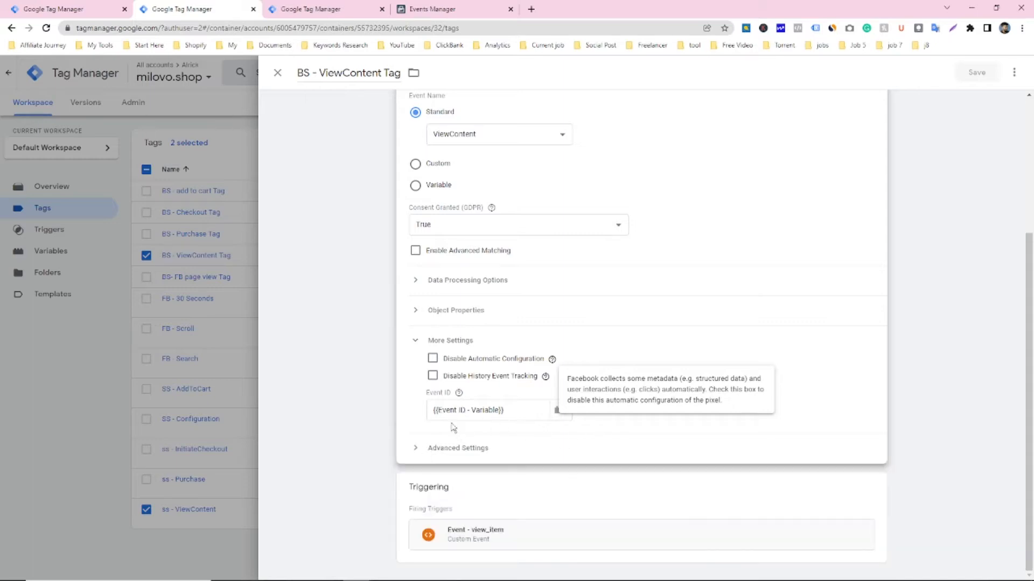
{"action": "mouse_move", "coordinate": [647, 428]}
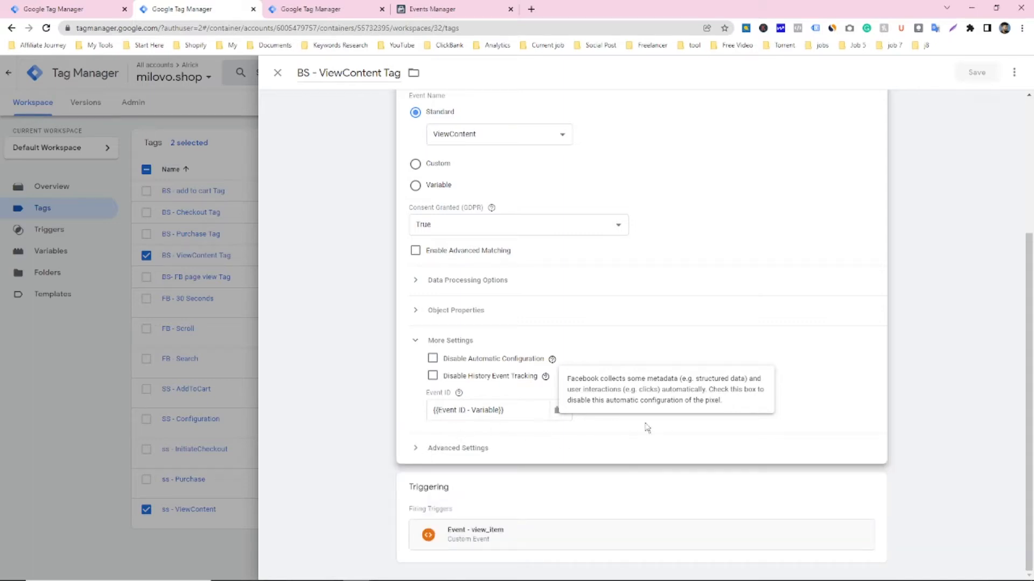
From the Event ID variable chooser, begin a new untitled variable
{"action": "left_click", "coordinate": [557, 411]}
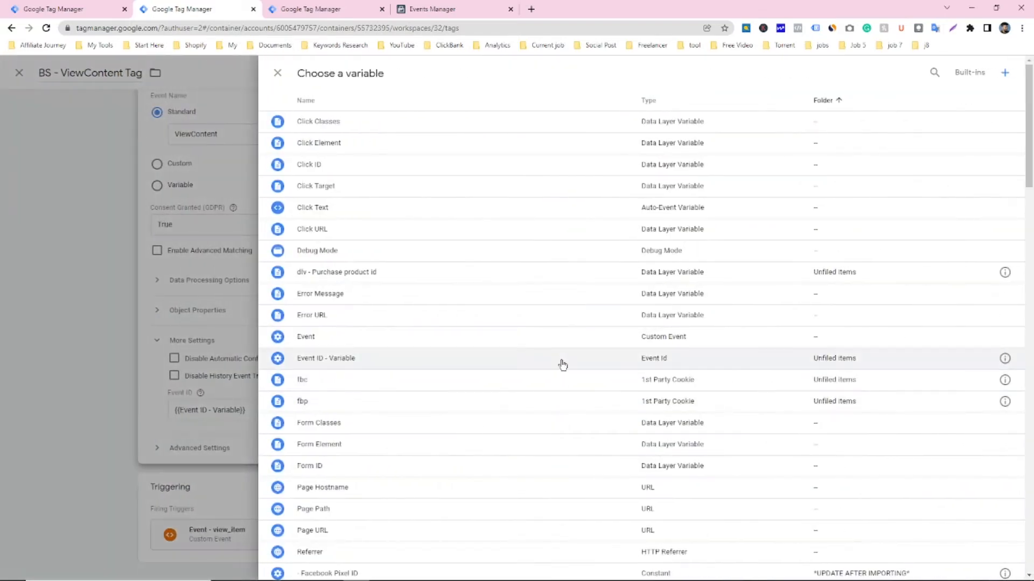
{"action": "mouse_move", "coordinate": [445, 206]}
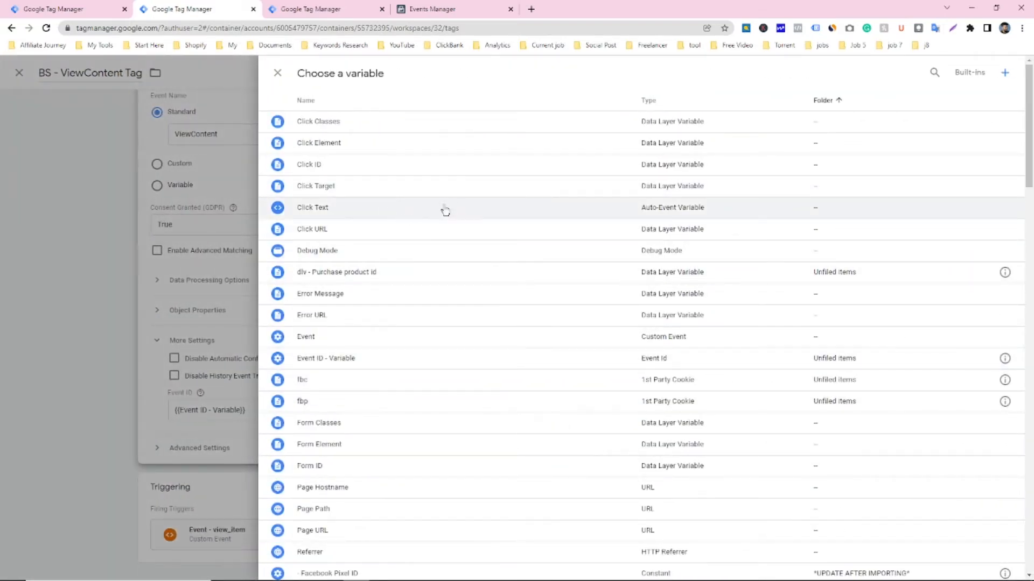
{"action": "left_click", "coordinate": [1005, 72]}
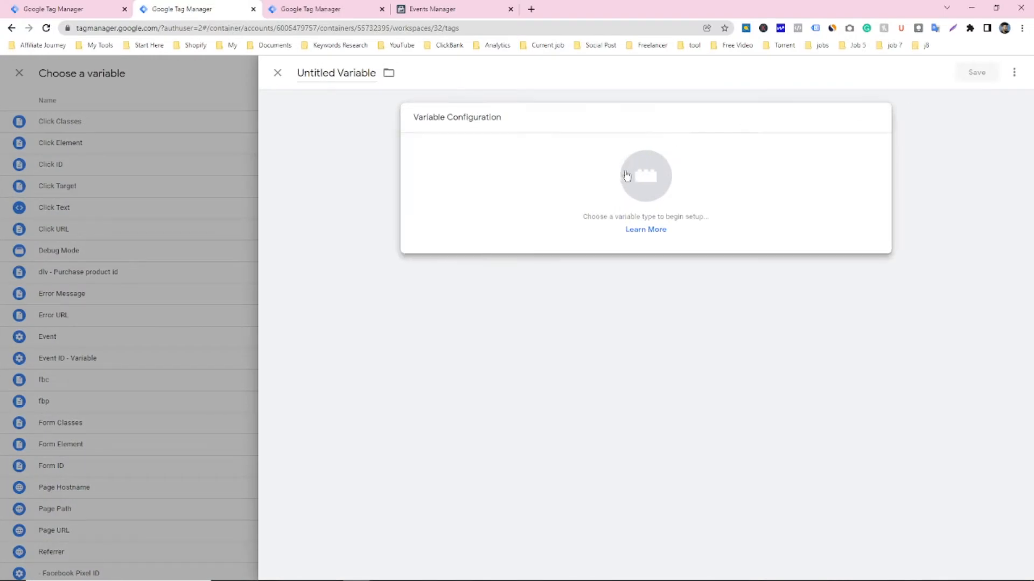
{"action": "left_click", "coordinate": [645, 176]}
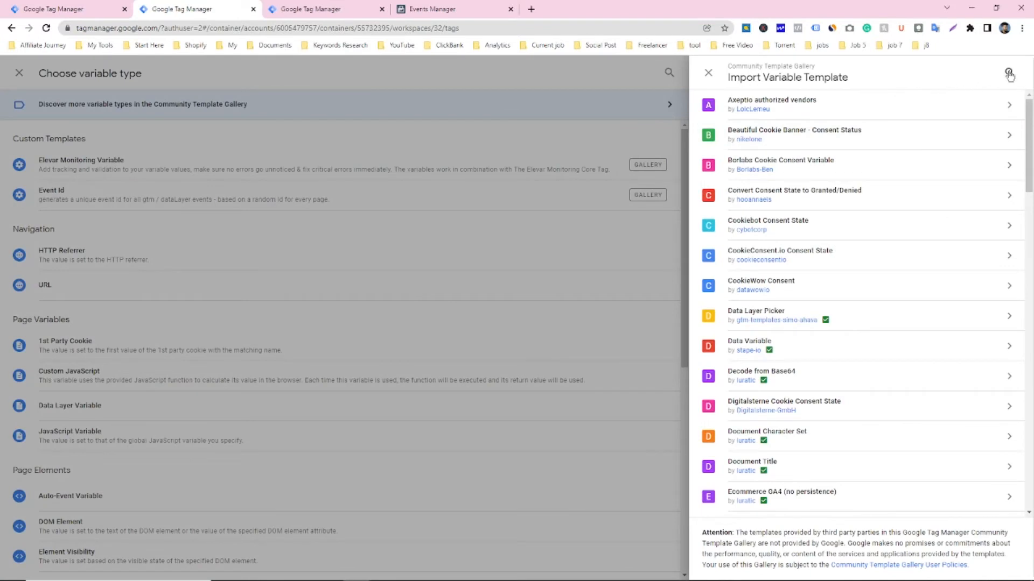
{"action": "left_click", "coordinate": [1009, 74]}
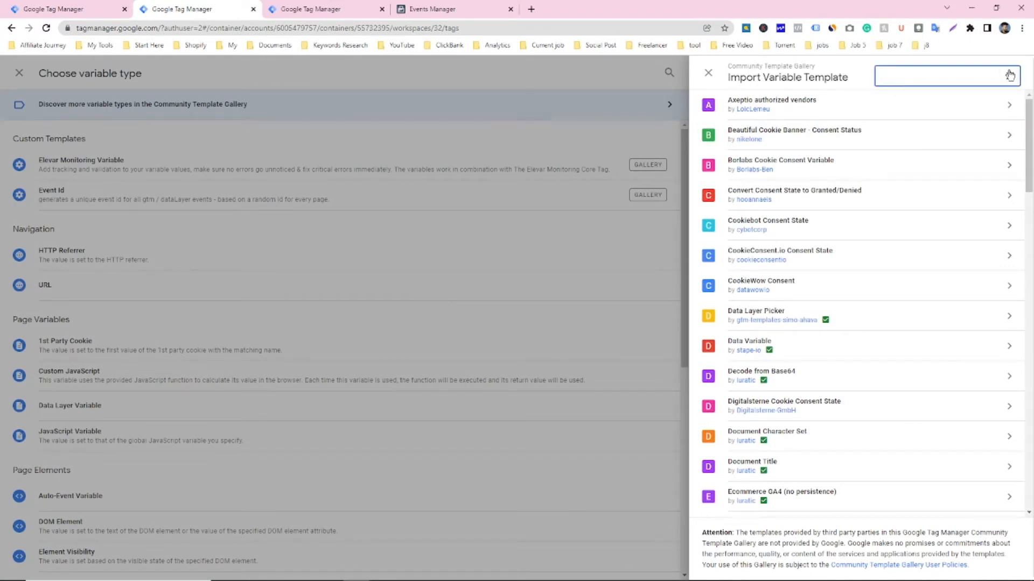
{"action": "type", "text": "even"}
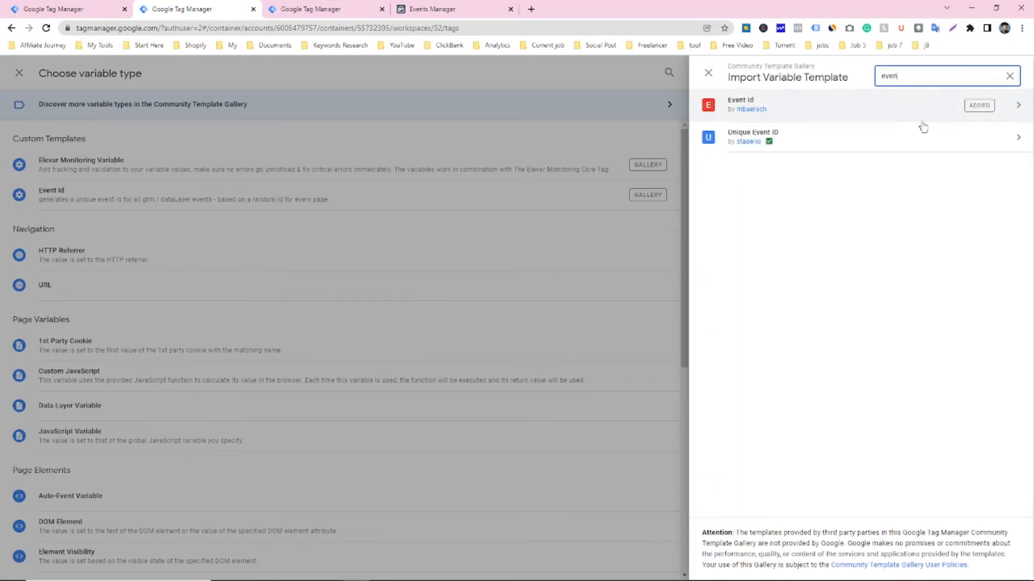
{"action": "mouse_move", "coordinate": [950, 113]}
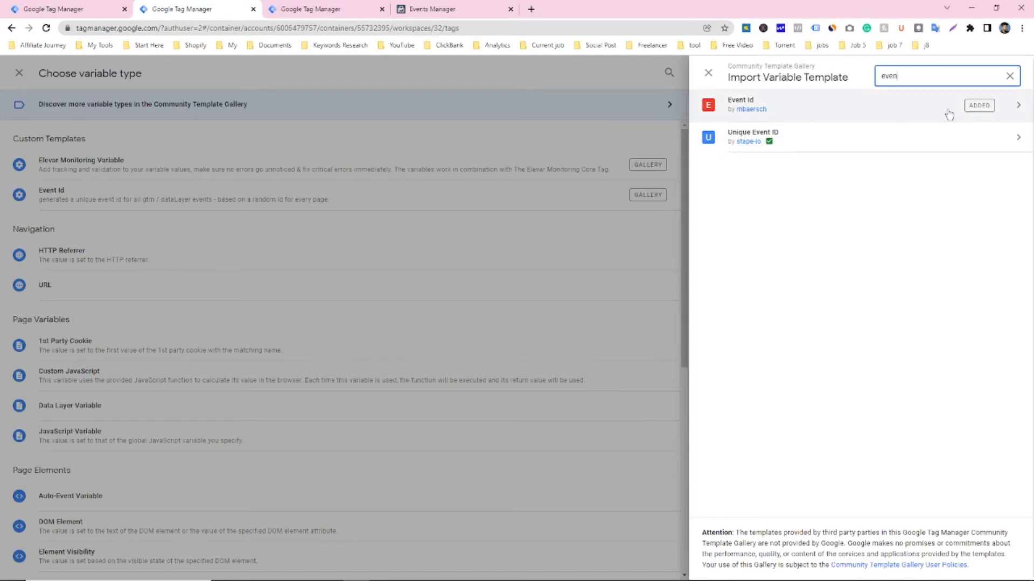
{"action": "mouse_move", "coordinate": [889, 95]}
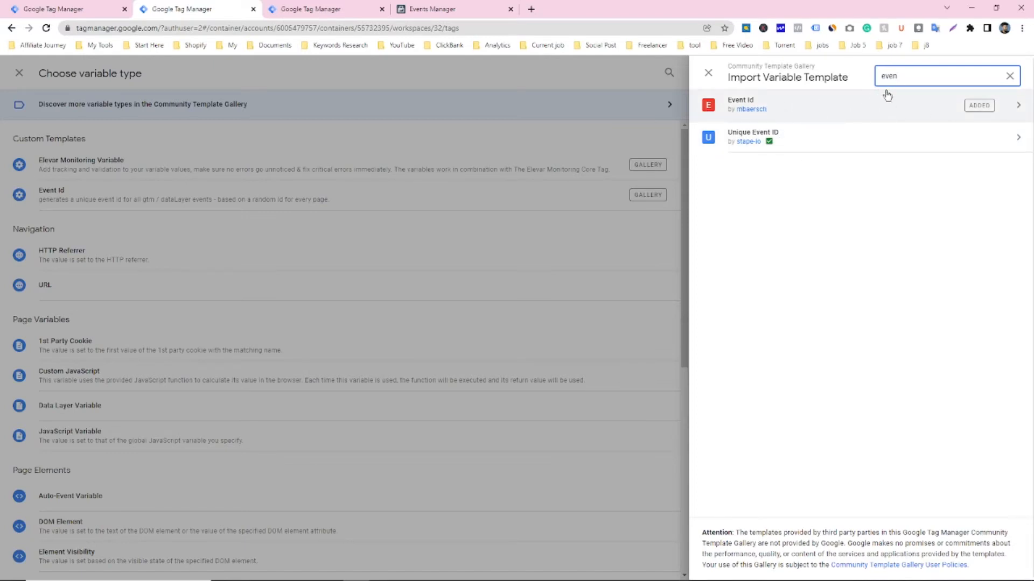
{"action": "mouse_move", "coordinate": [699, 99]}
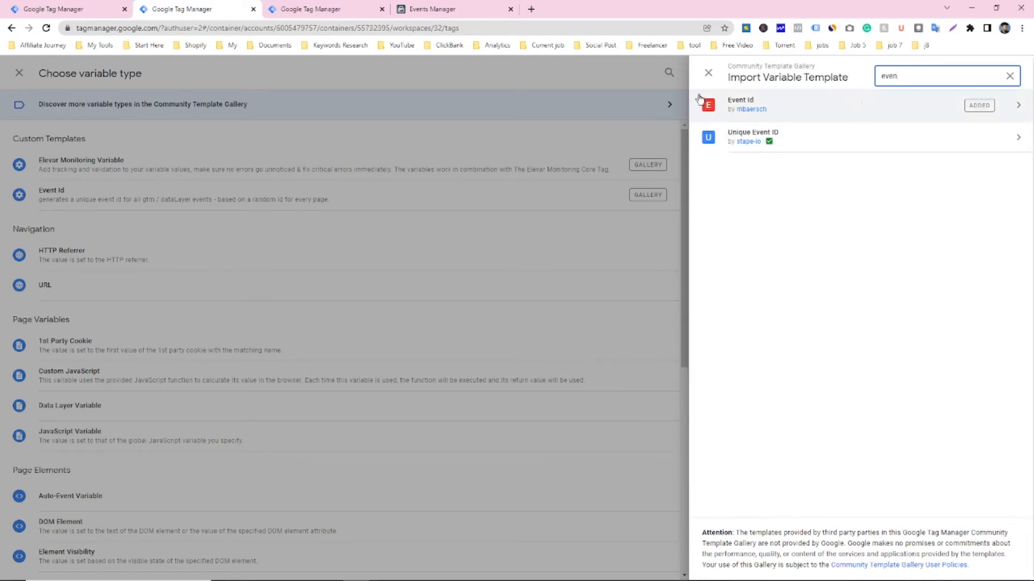
{"action": "left_click", "coordinate": [707, 73]}
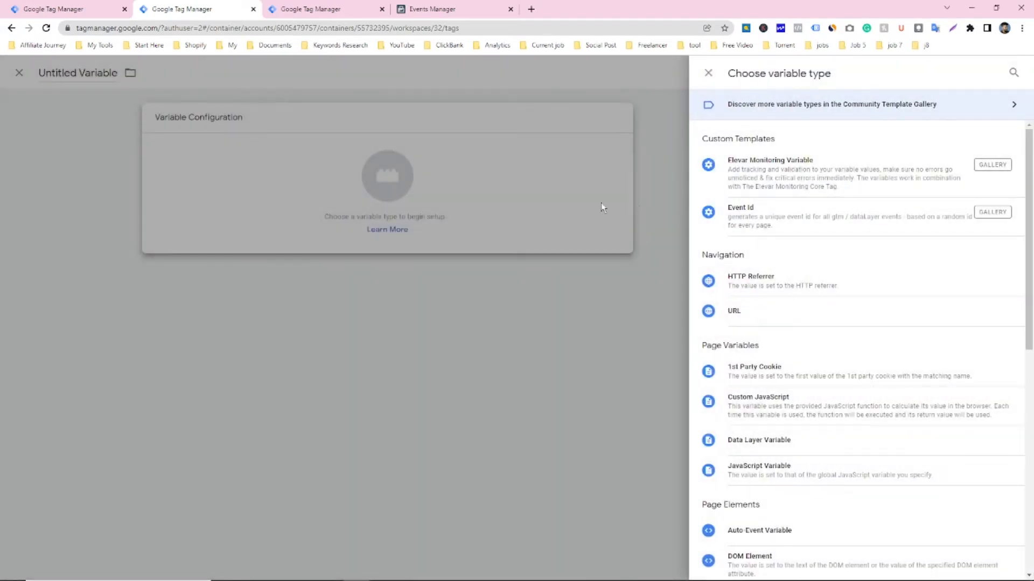
{"action": "mouse_move", "coordinate": [817, 204]}
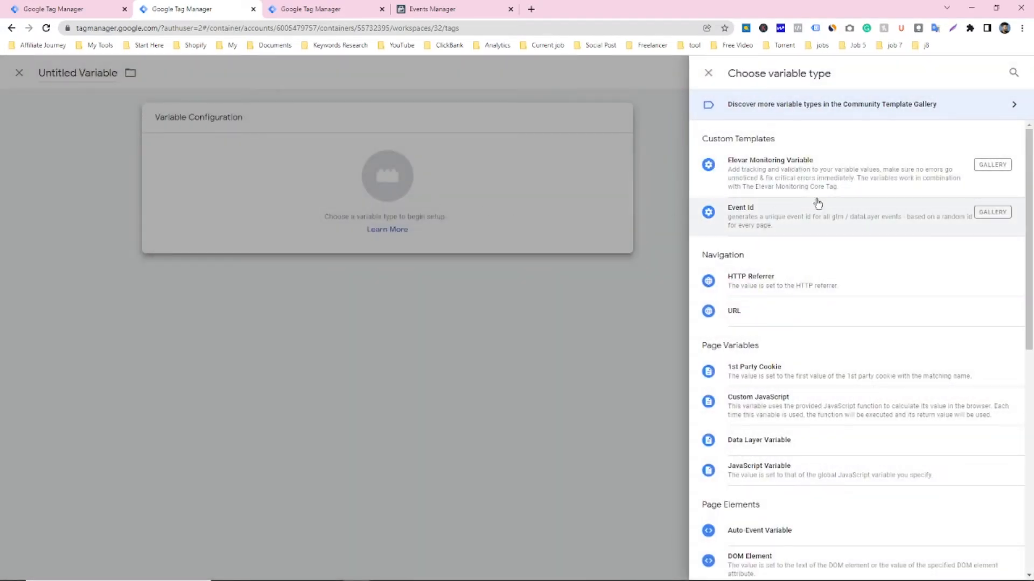
{"action": "left_click", "coordinate": [708, 73]}
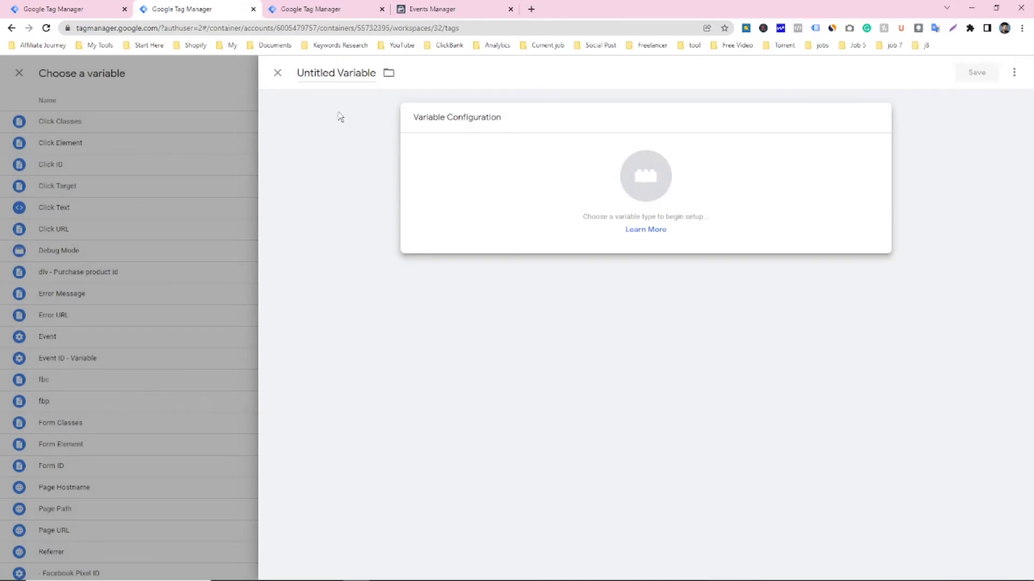
{"action": "double_click", "coordinate": [316, 72]}
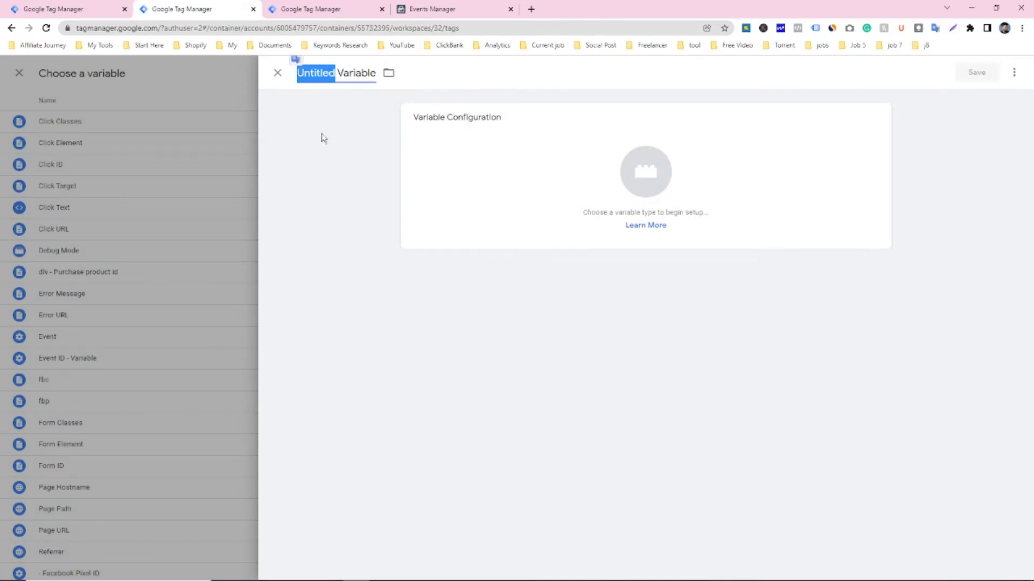
{"action": "mouse_move", "coordinate": [207, 224]}
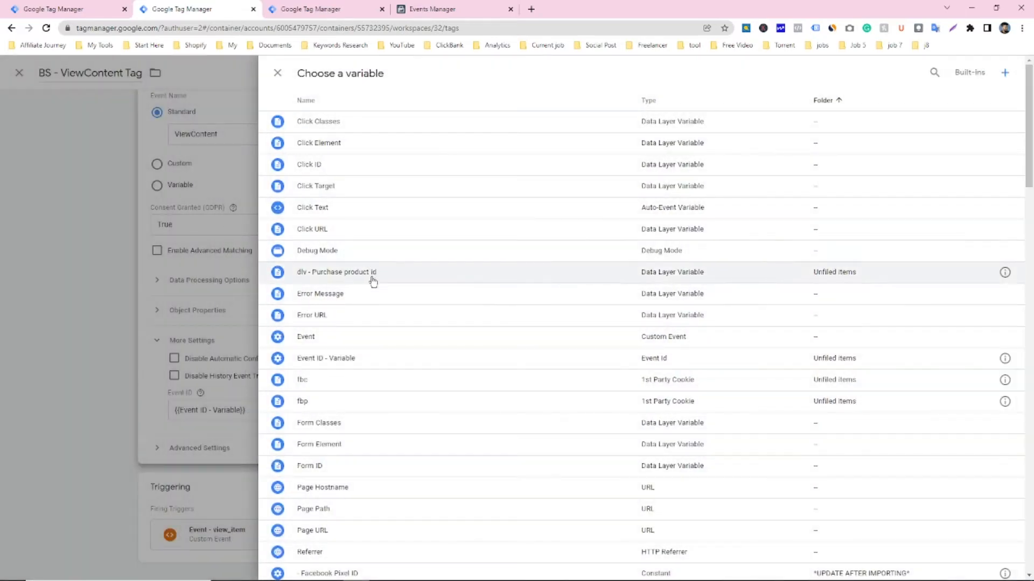
{"action": "mouse_move", "coordinate": [463, 368]}
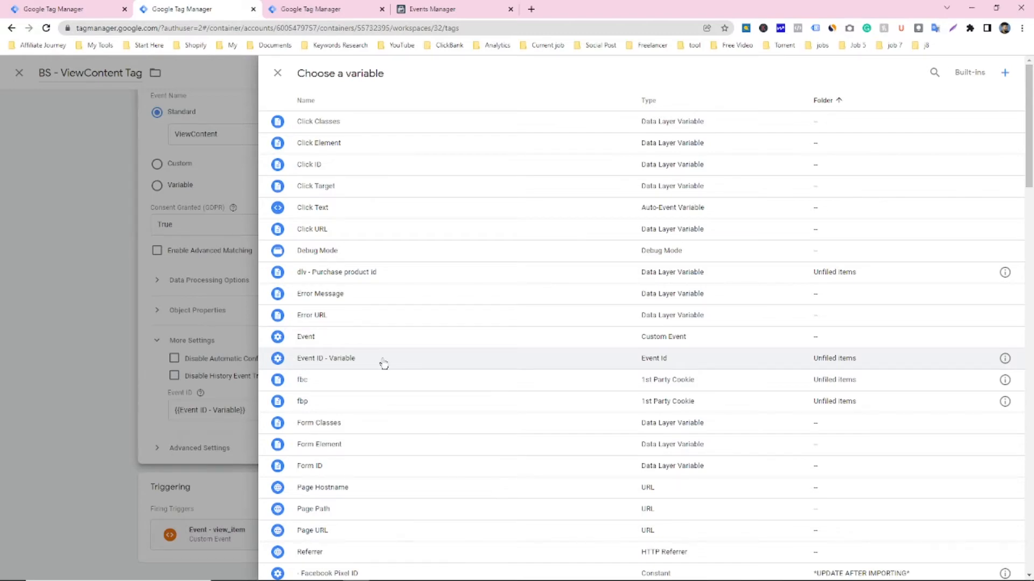
Keep Event ID - Variable as the pixel tag's Event ID and return to the Tags list
{"action": "left_click", "coordinate": [276, 73]}
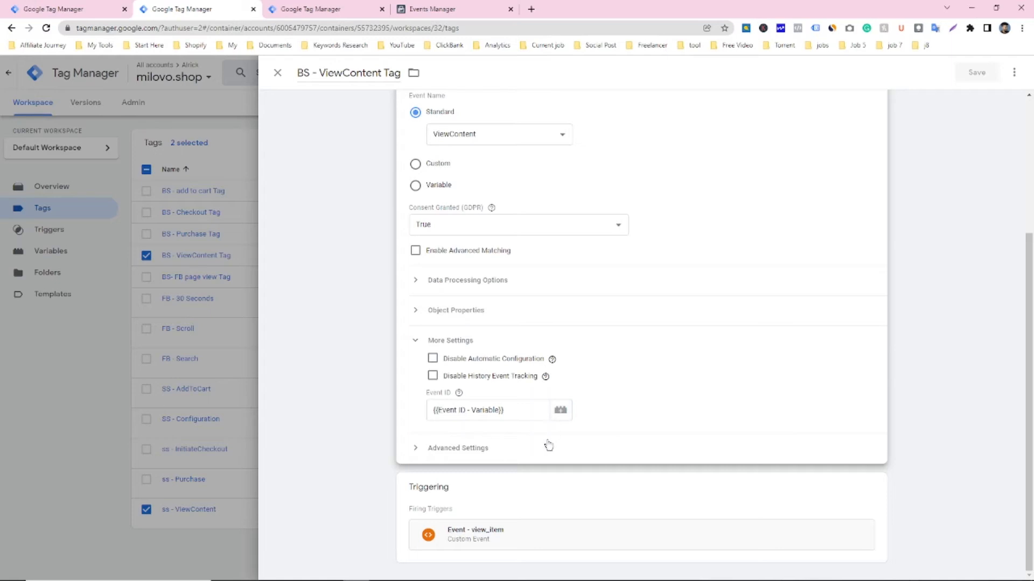
{"action": "scroll", "scroll_direction": "up", "scroll_amount": 3}
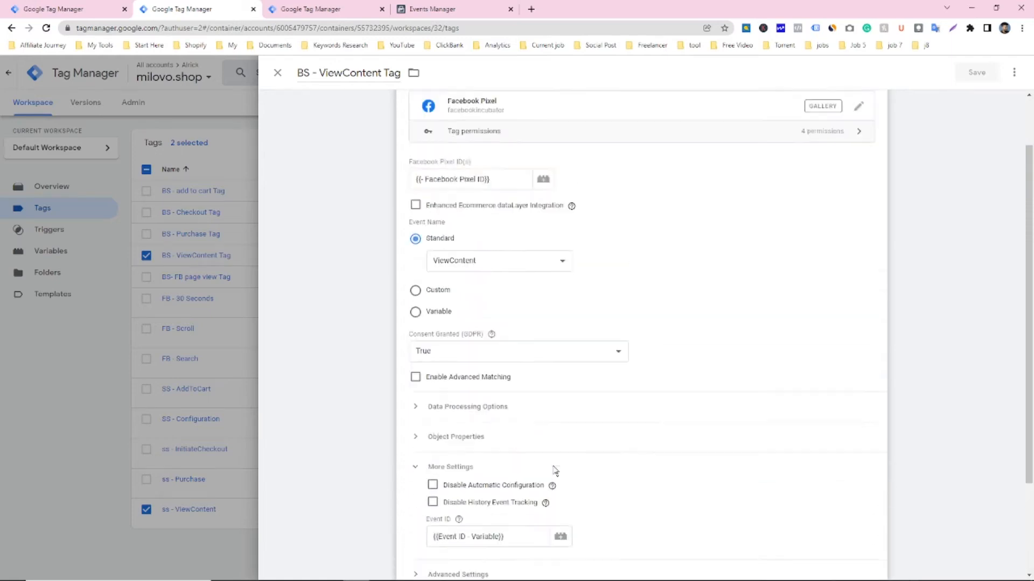
{"action": "scroll", "scroll_direction": "up", "scroll_amount": 3}
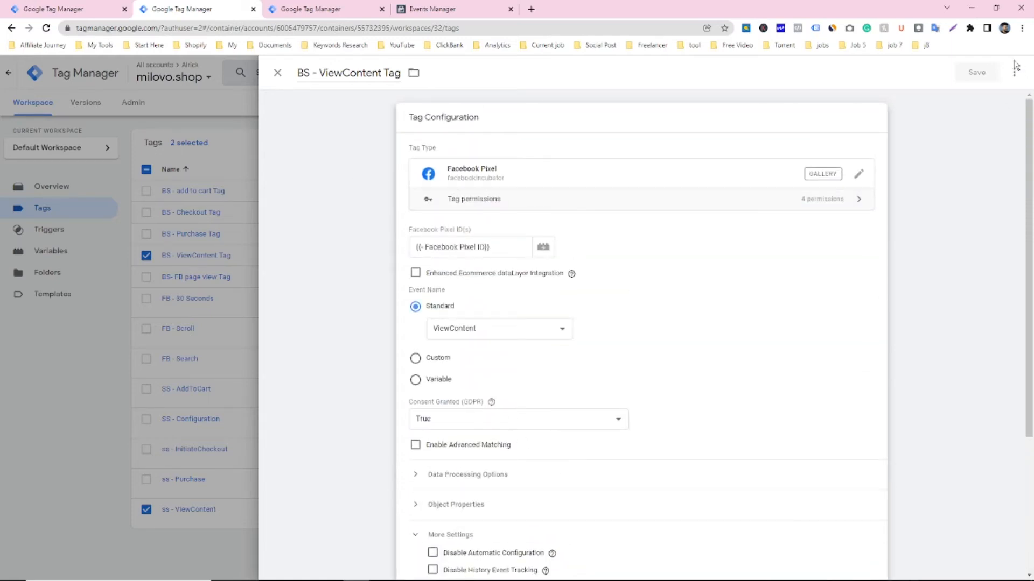
{"action": "left_click", "coordinate": [278, 72]}
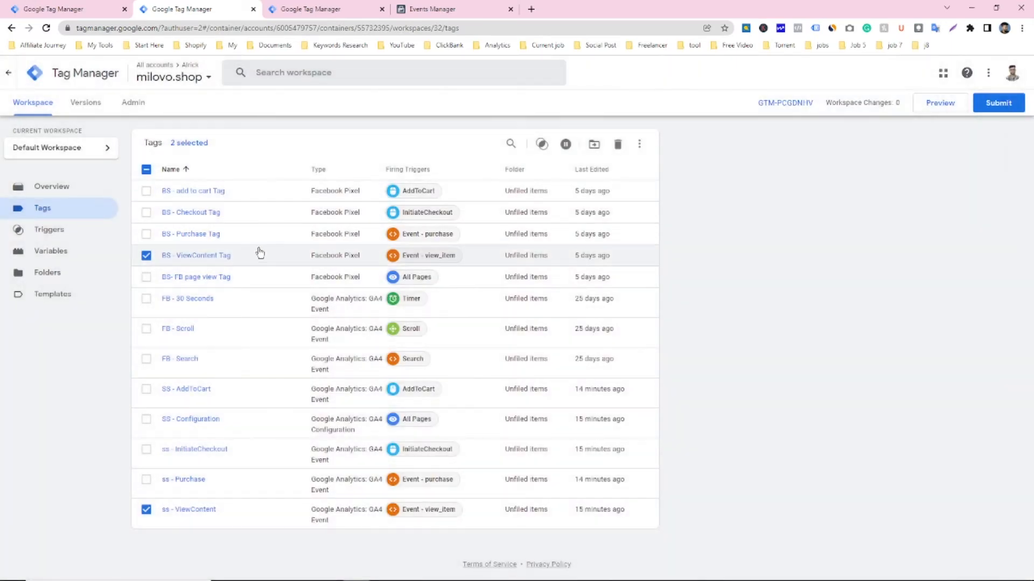
{"action": "mouse_move", "coordinate": [252, 493]}
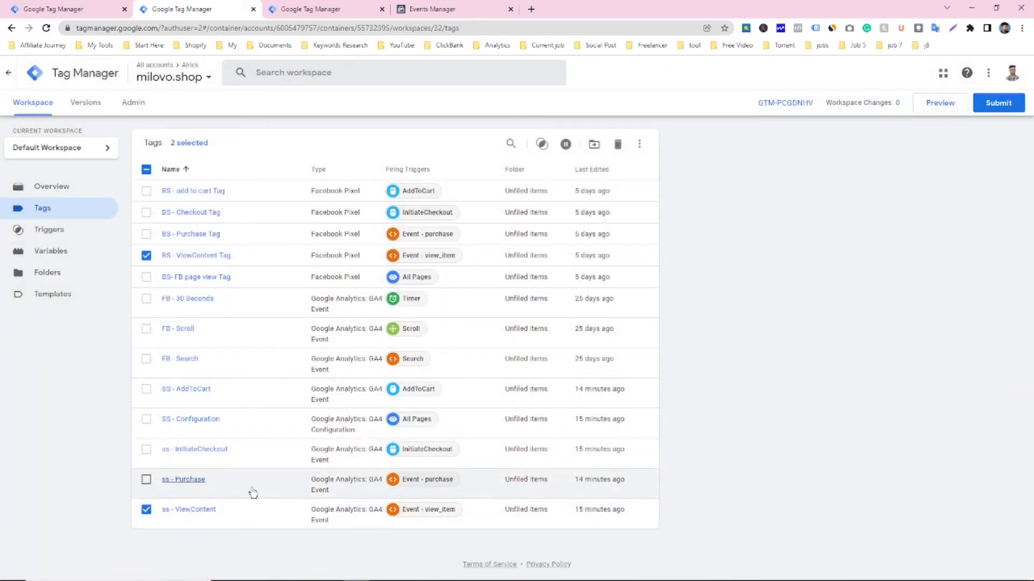
{"action": "mouse_move", "coordinate": [187, 509]}
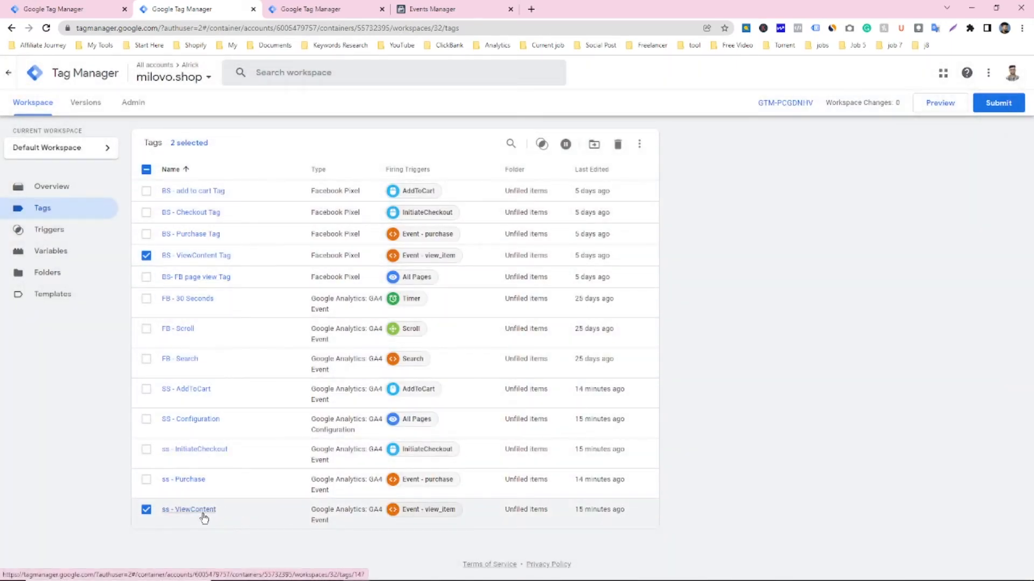
Open the ss - ViewContent server-side GA4 tag from the Tags list
{"action": "left_click", "coordinate": [189, 509]}
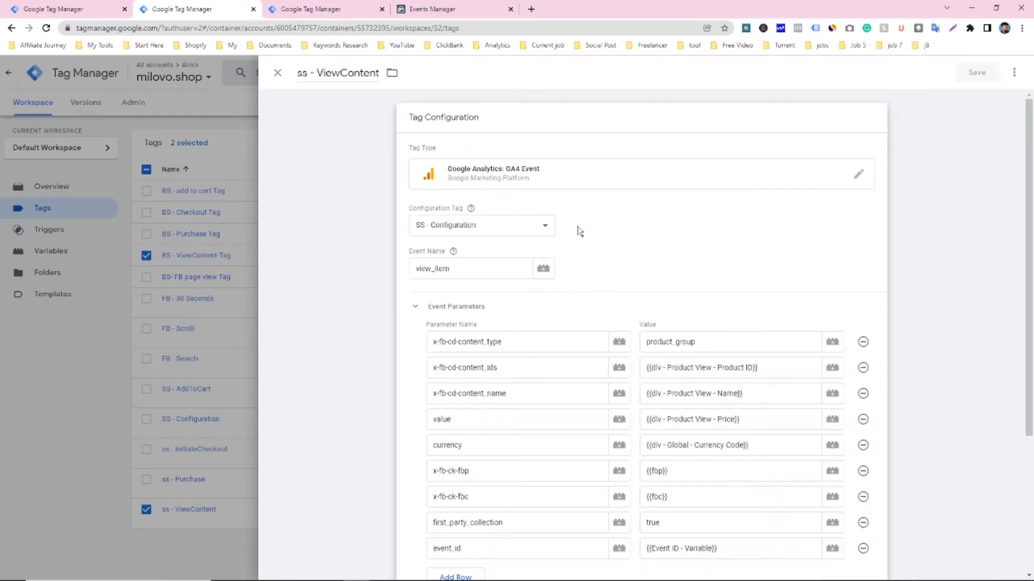
{"action": "mouse_move", "coordinate": [448, 194]}
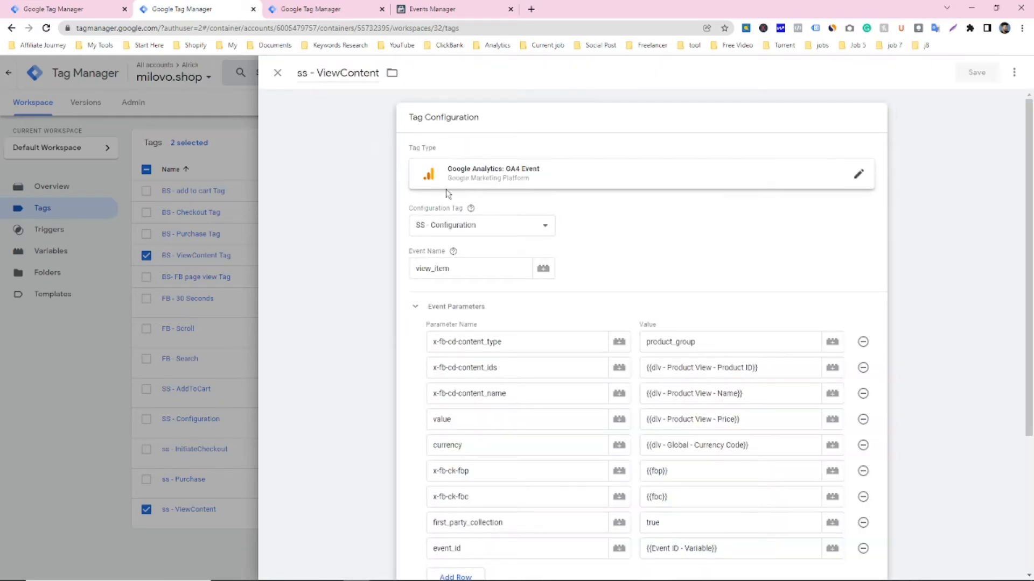
{"action": "mouse_move", "coordinate": [518, 180]}
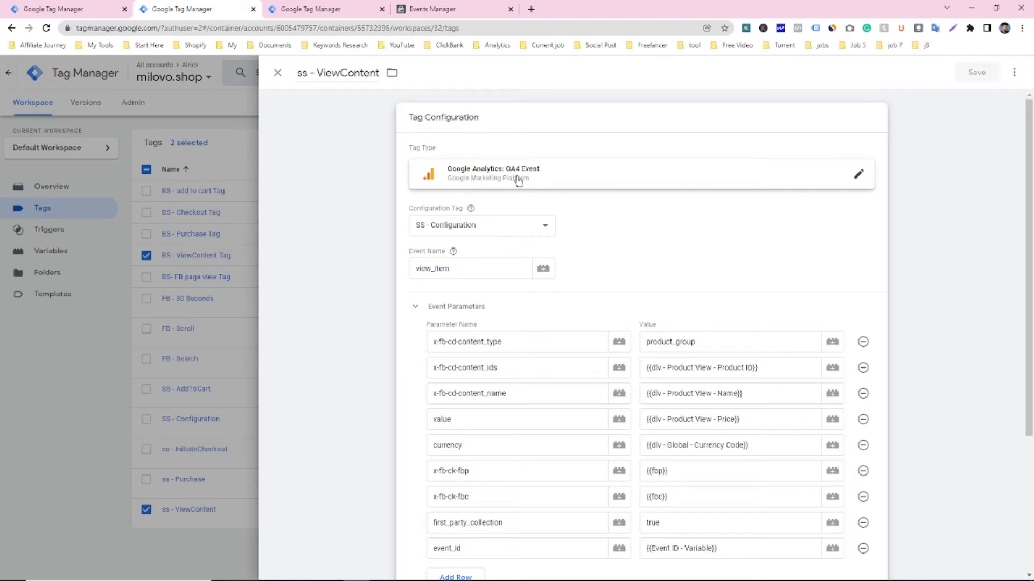
{"action": "mouse_move", "coordinate": [623, 178]}
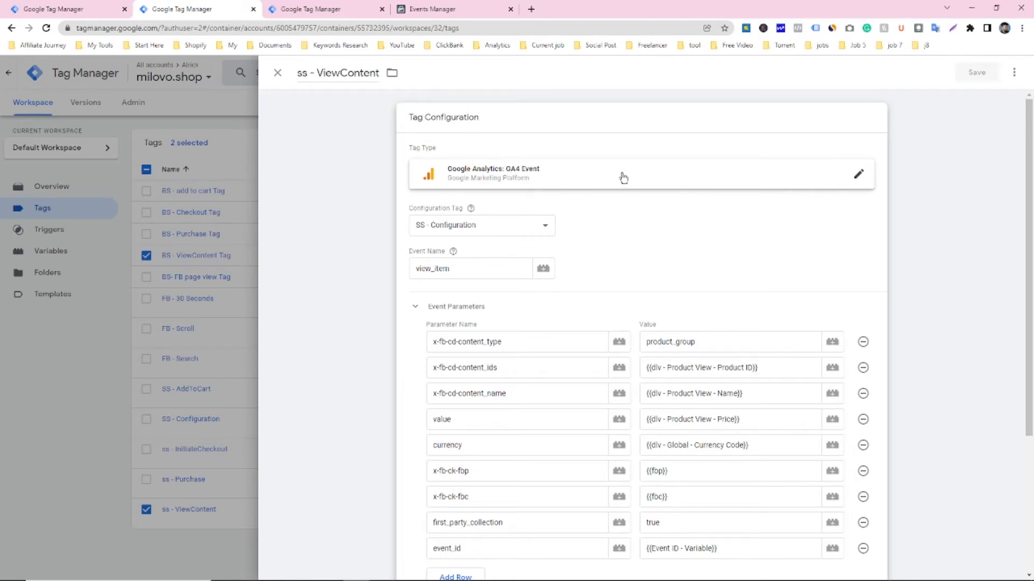
{"action": "mouse_move", "coordinate": [615, 177]}
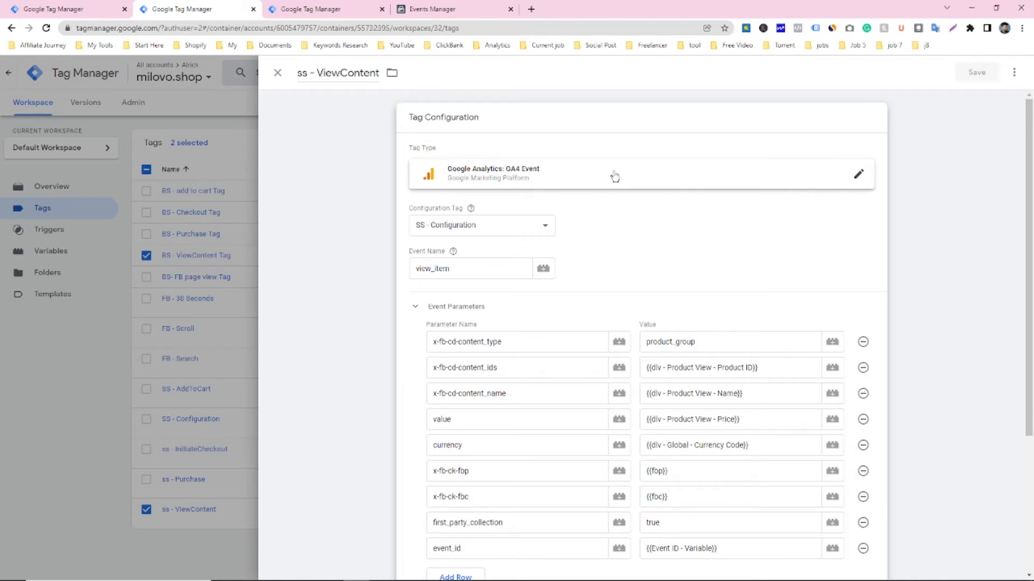
{"action": "mouse_move", "coordinate": [591, 227]}
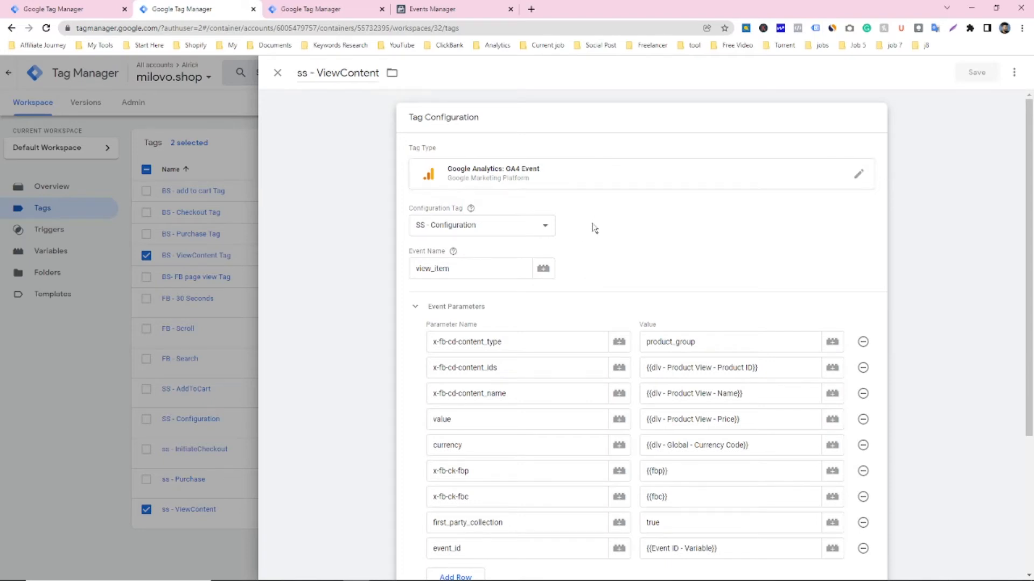
Confirm event_id parameter uses {{Event ID - Variable}}, then close ss - ViewContent unchanged
{"action": "scroll", "scroll_direction": "down", "scroll_amount": 3}
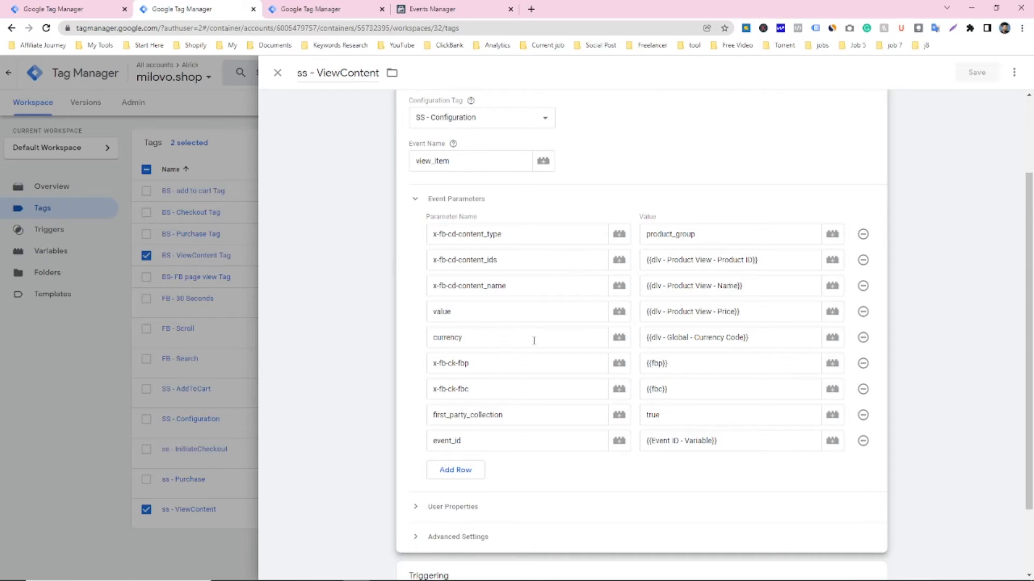
{"action": "scroll", "scroll_direction": "down", "scroll_amount": 3}
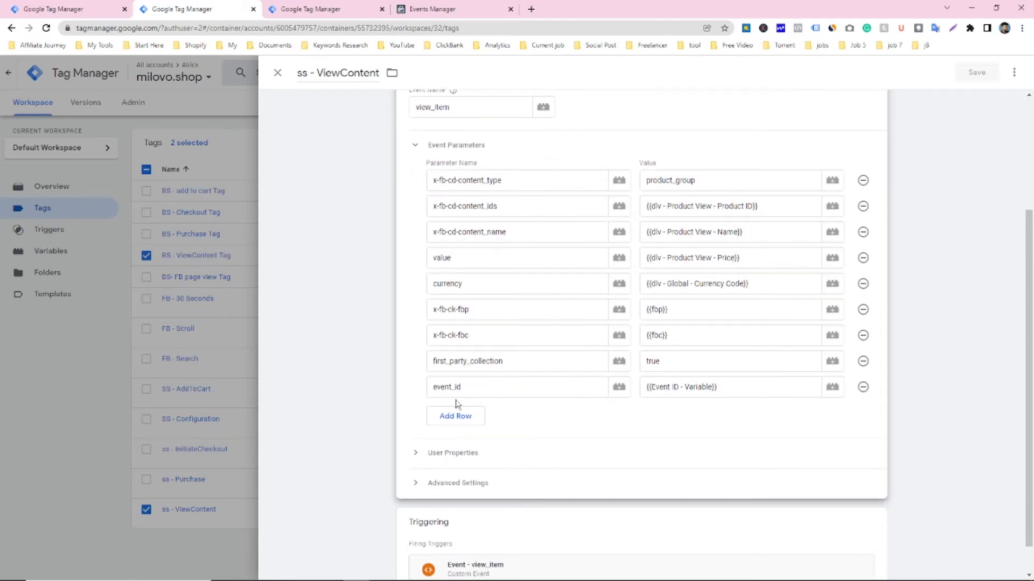
{"action": "mouse_move", "coordinate": [705, 405]}
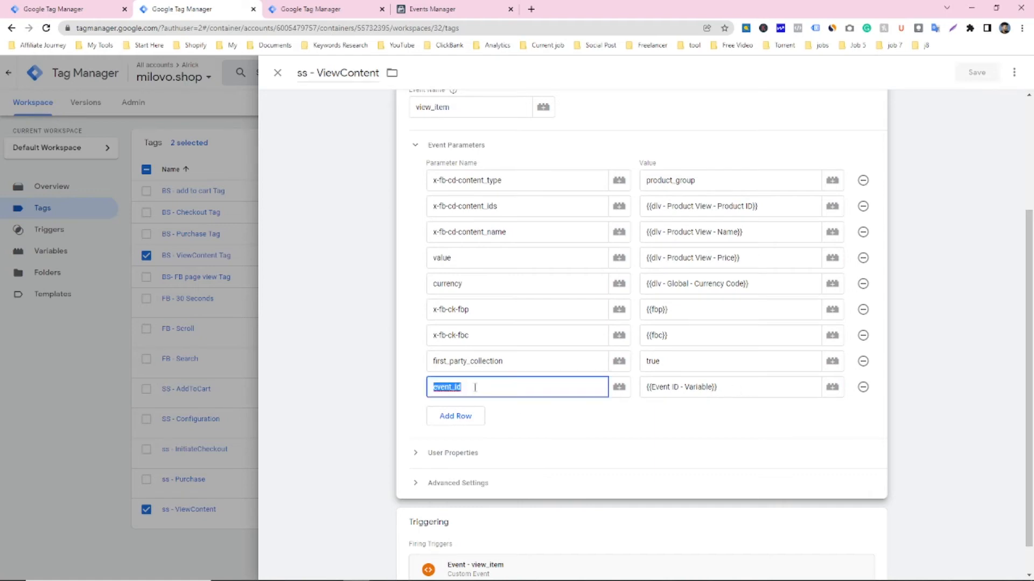
{"action": "mouse_move", "coordinate": [550, 402]}
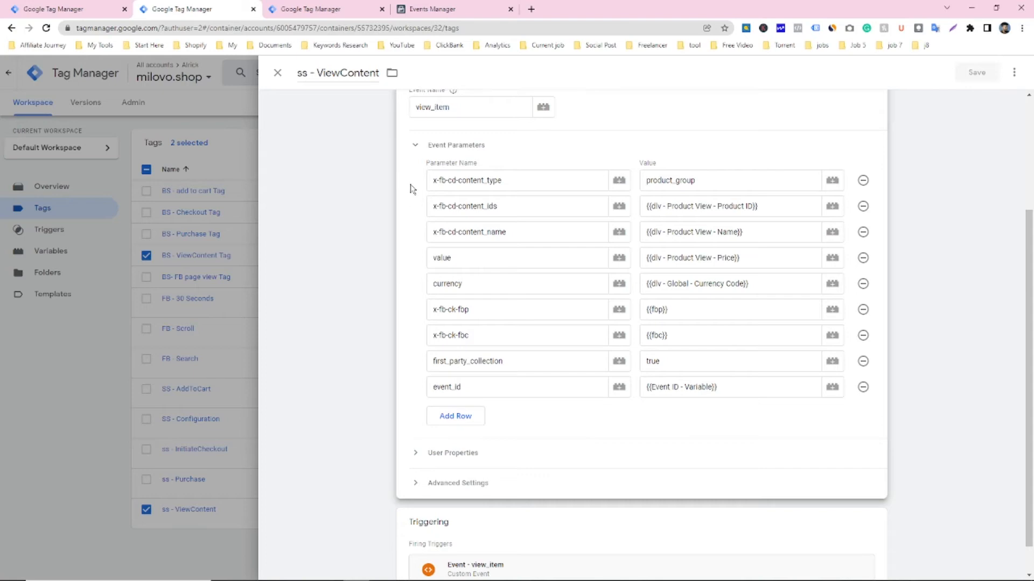
{"action": "scroll", "scroll_direction": "down", "scroll_amount": 3}
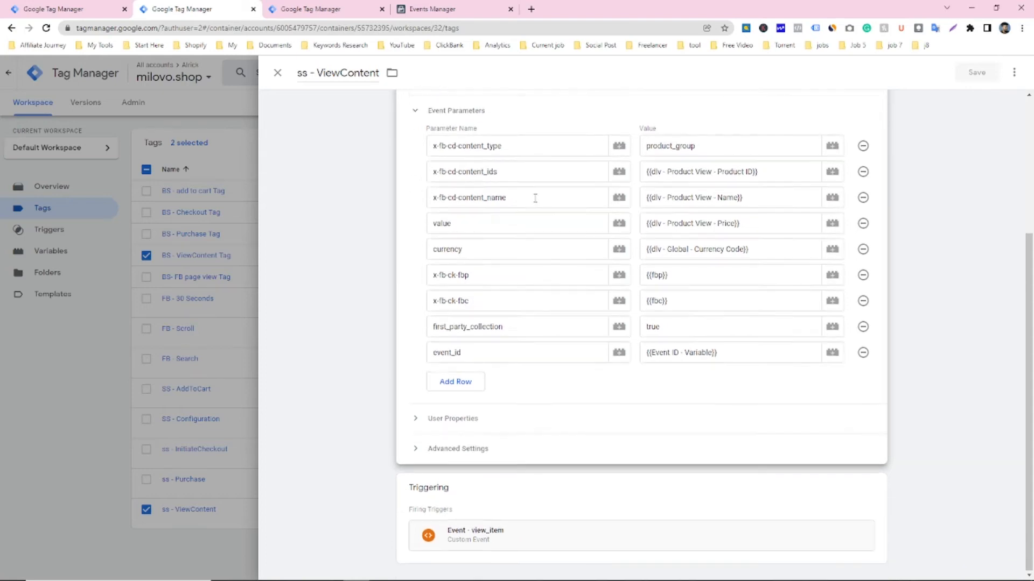
{"action": "scroll", "scroll_direction": "up", "scroll_amount": 3}
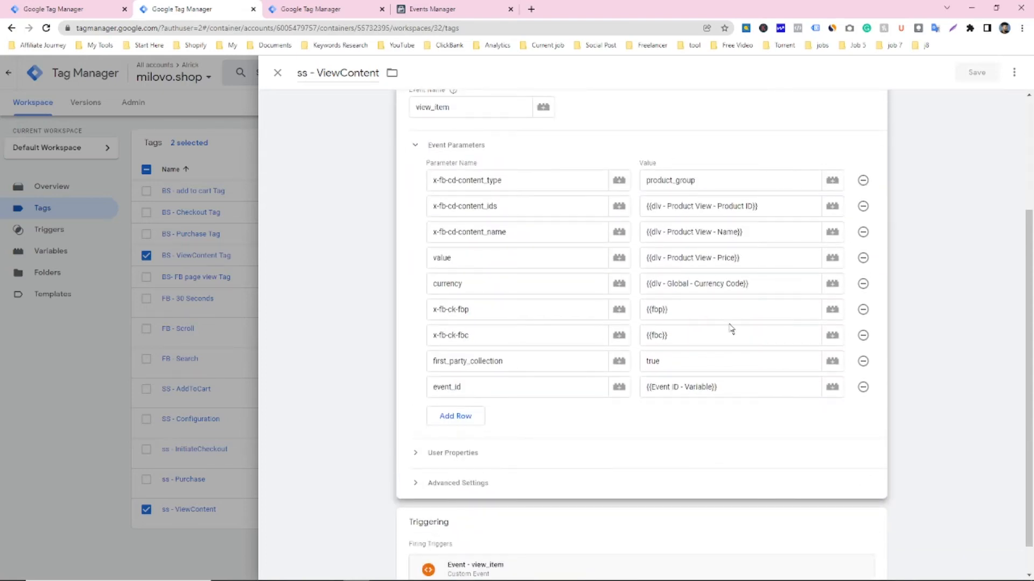
{"action": "scroll", "scroll_direction": "up", "scroll_amount": 3}
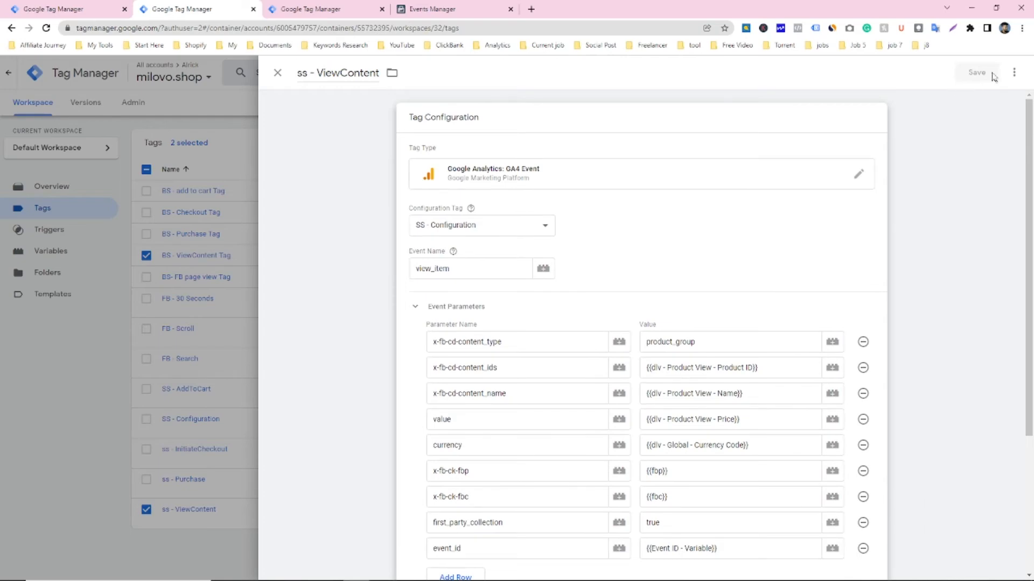
{"action": "mouse_move", "coordinate": [974, 84]}
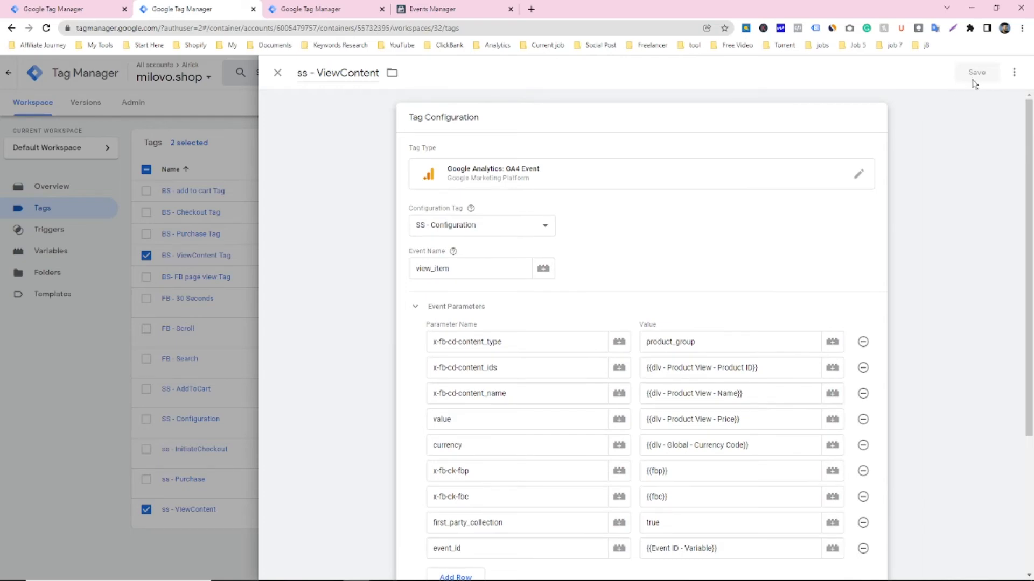
{"action": "left_click", "coordinate": [277, 72]}
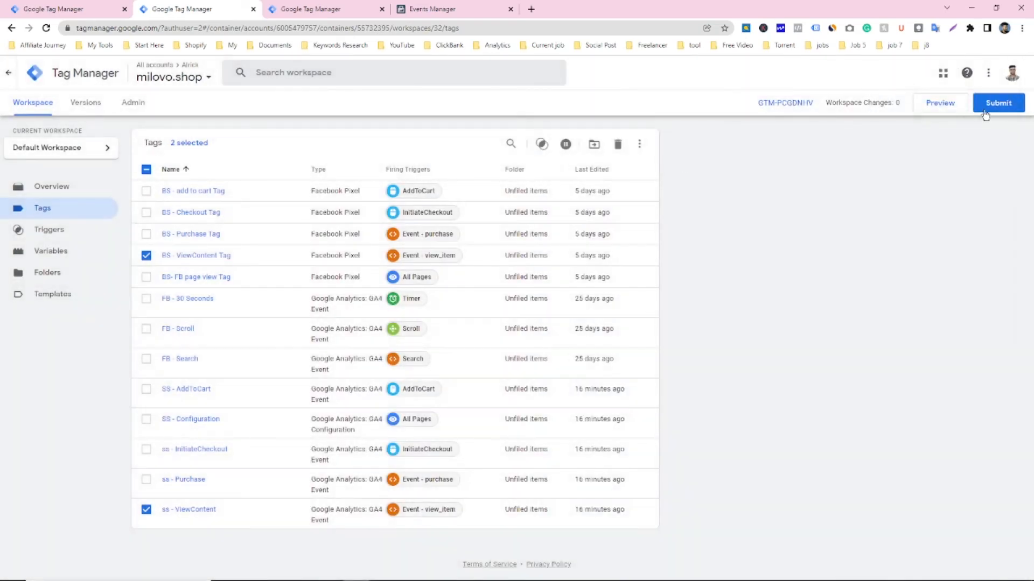
{"action": "mouse_move", "coordinate": [922, 160]}
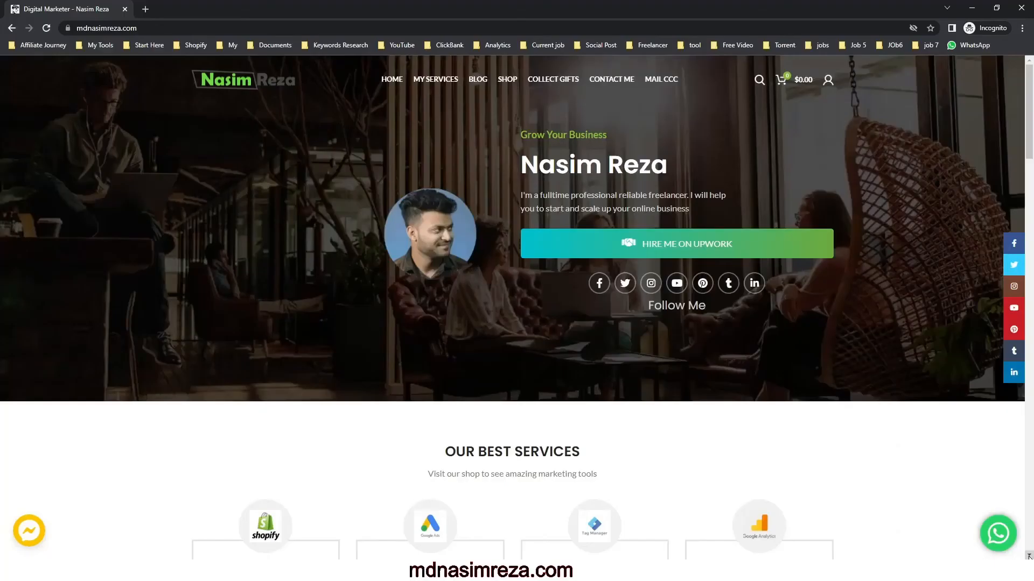
Scroll mdnasimreza.com down to the Send Us An Email contact section
{"action": "scroll", "scroll_direction": "down", "scroll_amount": 3}
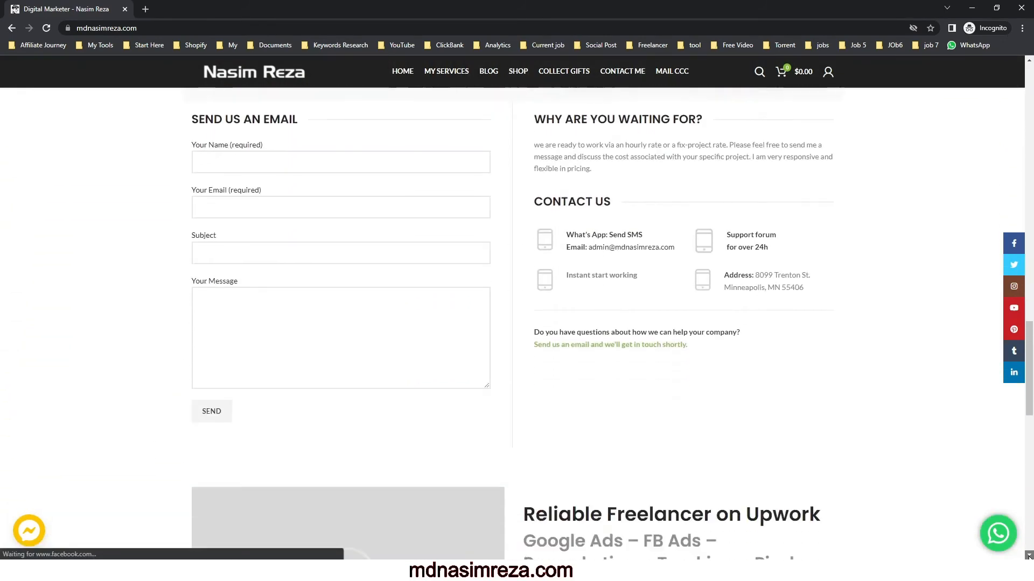
{"action": "scroll", "scroll_direction": "down", "scroll_amount": 3}
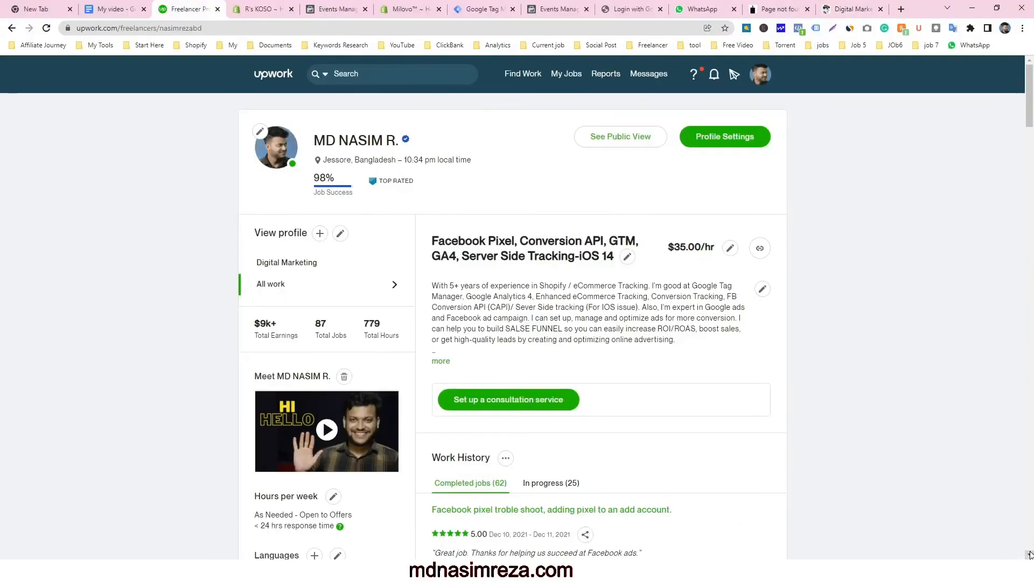
Scroll the Upwork profile past Work History, Certifications and Employment history to the footer
{"action": "scroll", "scroll_direction": "down", "scroll_amount": 3}
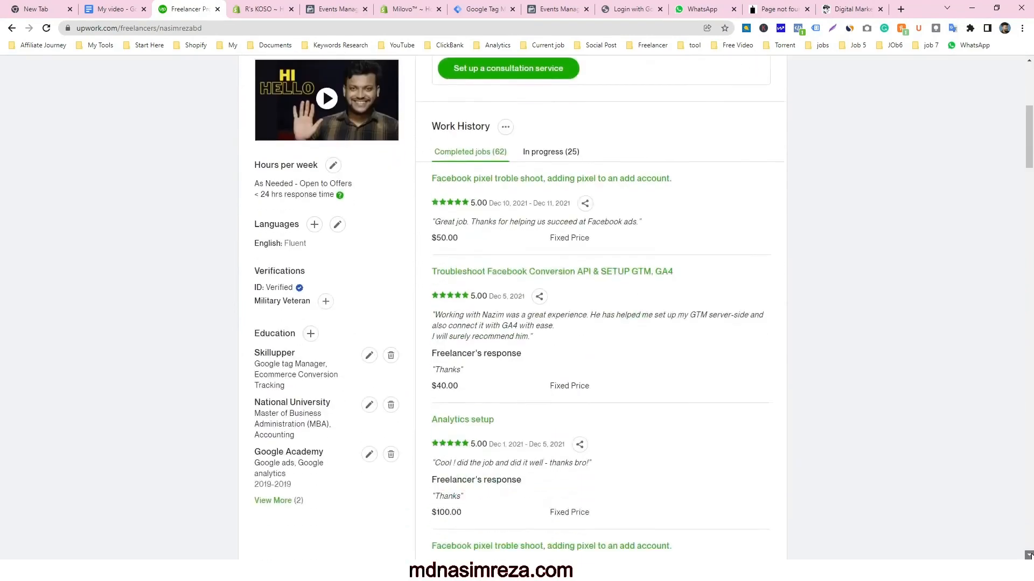
{"action": "scroll", "scroll_direction": "down", "scroll_amount": 3}
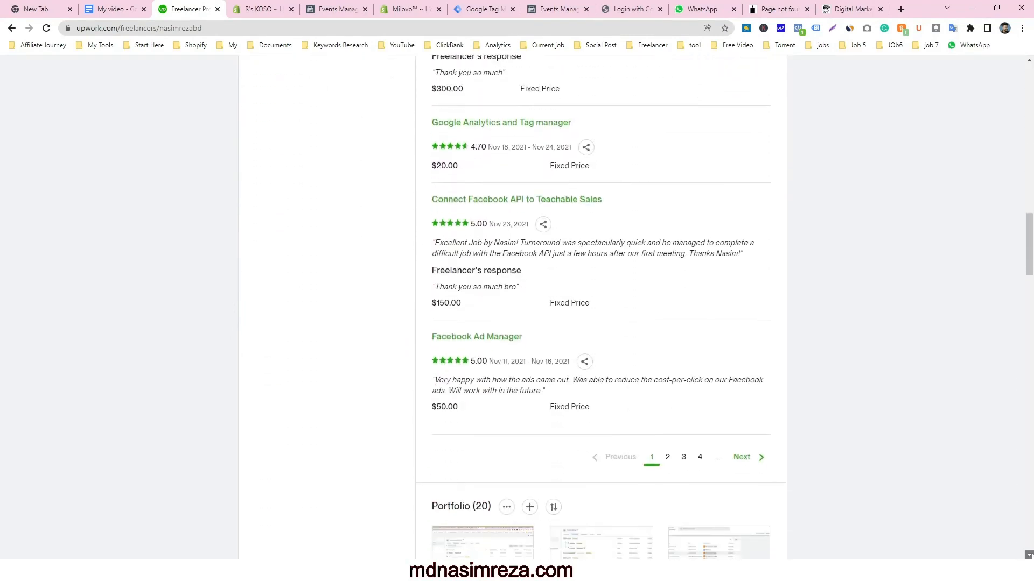
{"action": "scroll", "scroll_direction": "down", "scroll_amount": 3}
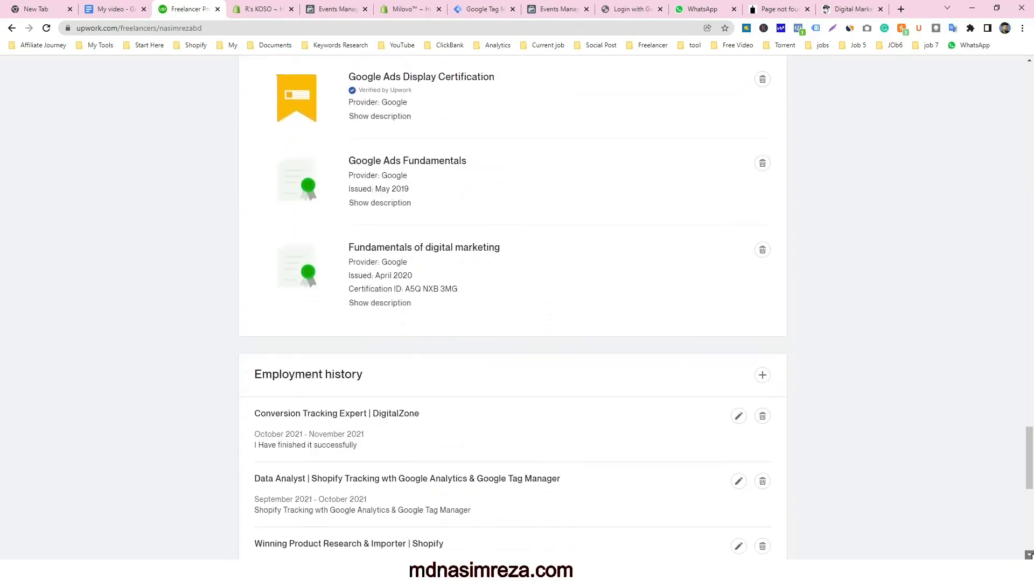
{"action": "scroll", "scroll_direction": "down", "scroll_amount": 3}
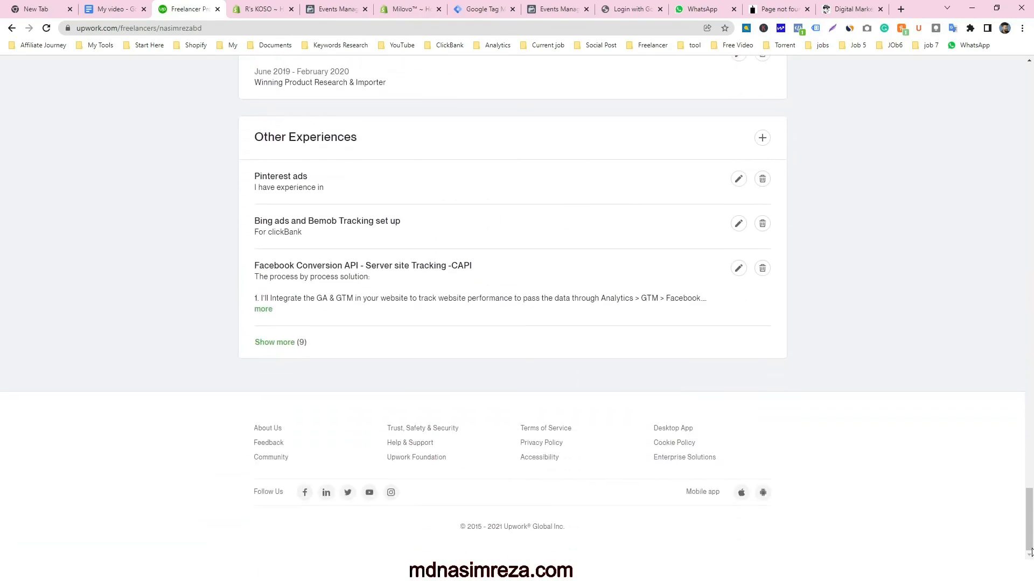